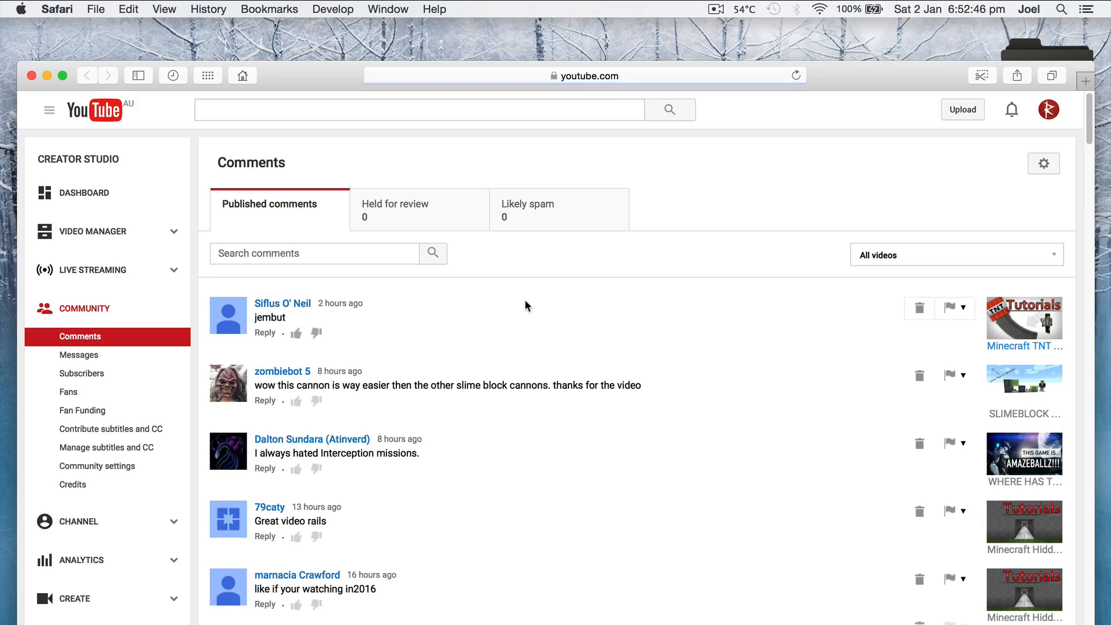
Step: Scroll through the published comments, then quit the browser to leave the empty desktop
scroll(down, 3)
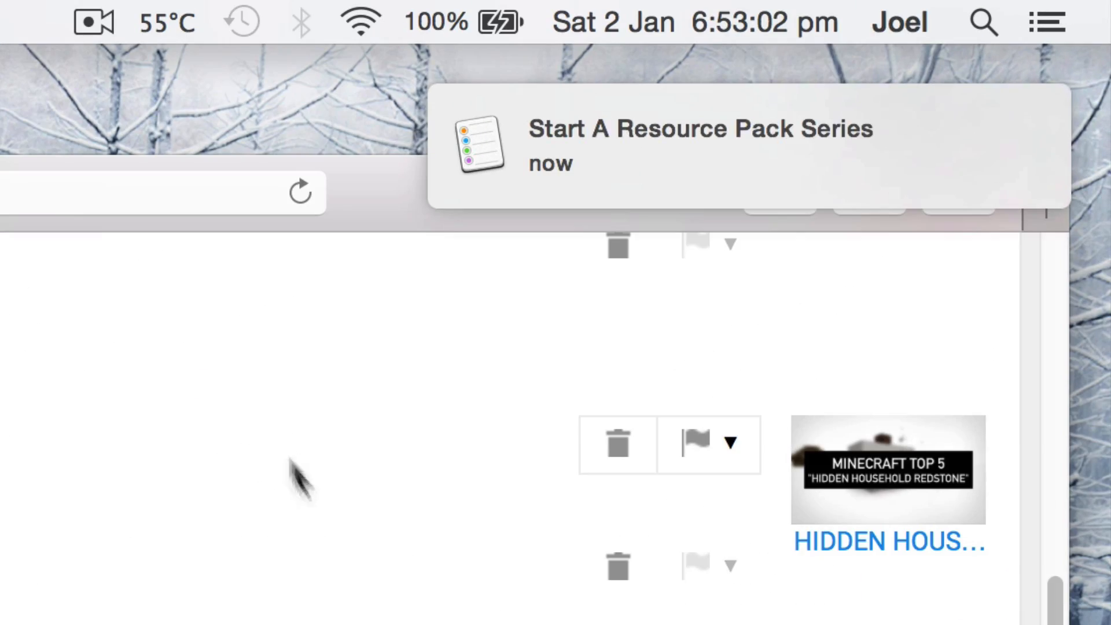
click(699, 146)
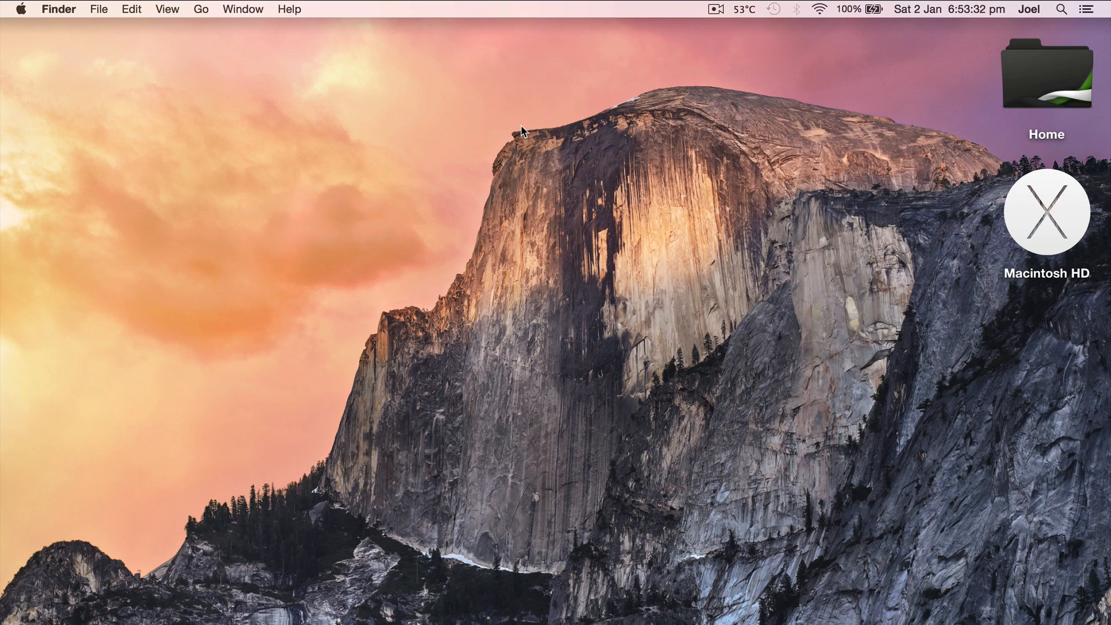
Step: Launch Notes from Spotlight to show the note with Minecraft paths and the Pack.McMeta template
text(mpt)
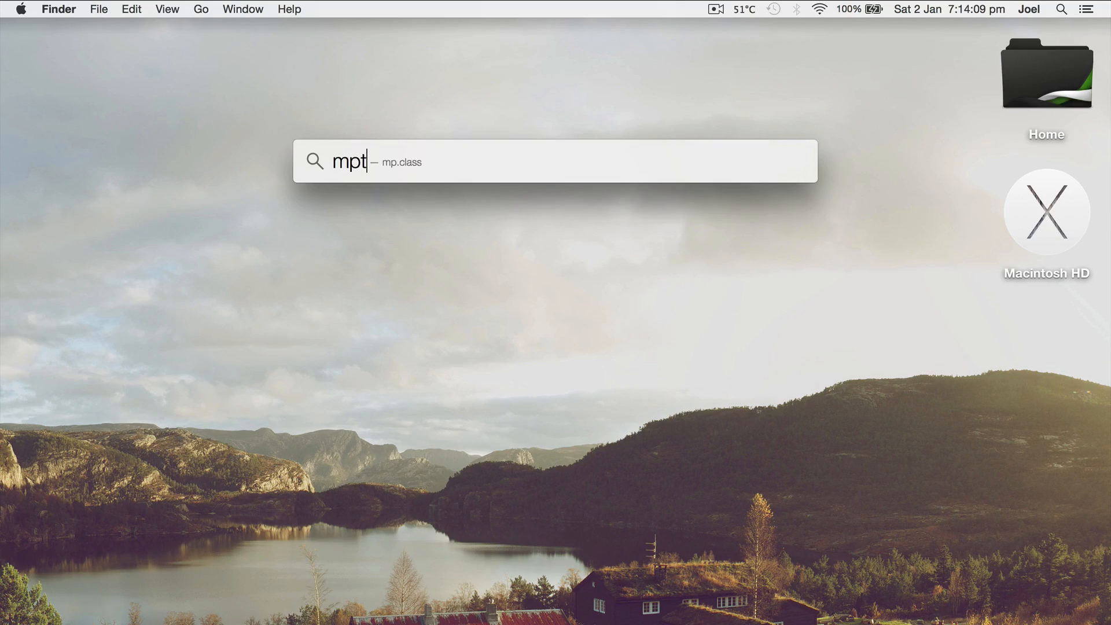
text(notes)
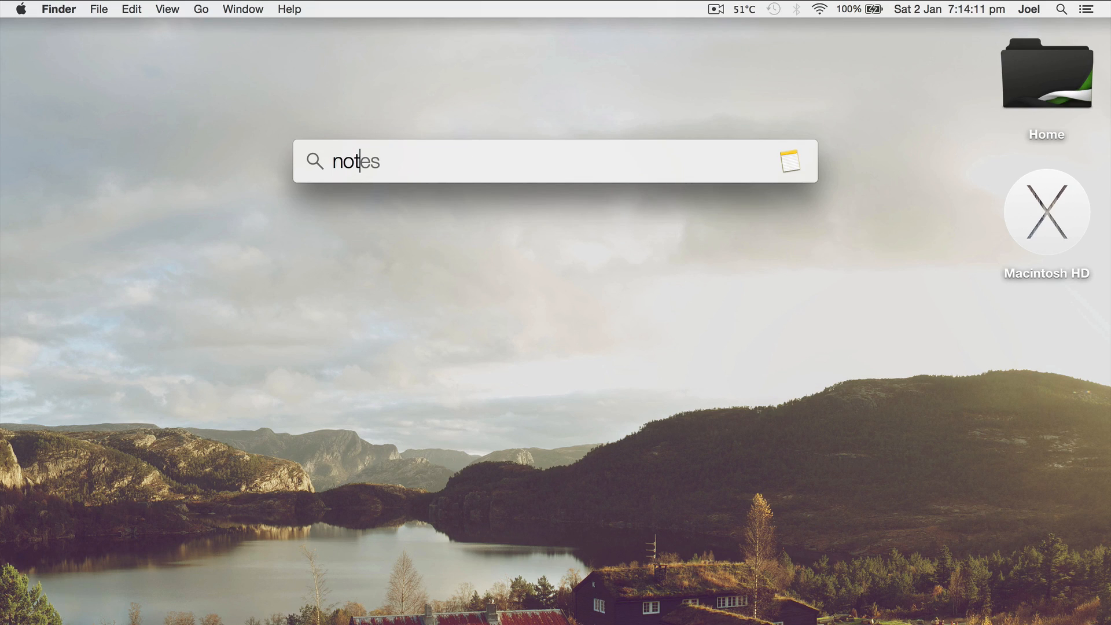
key(enter)
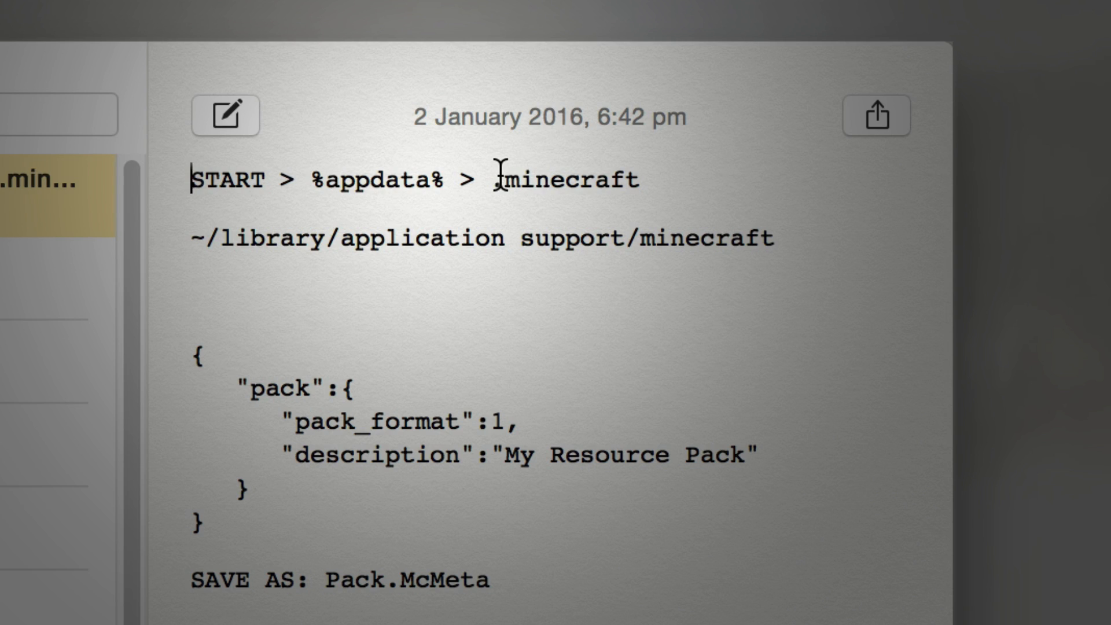
mouse_move(503, 178)
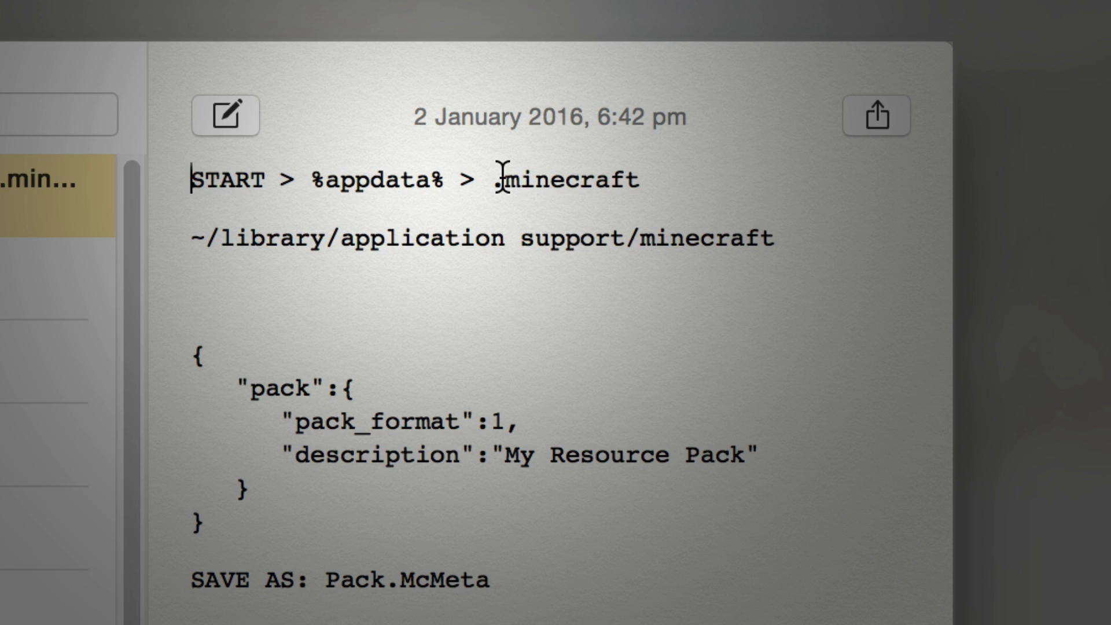
Step: Search Spotlight for ~/library/application support/minecraft and open that folder in Finder
key(cmd+space)
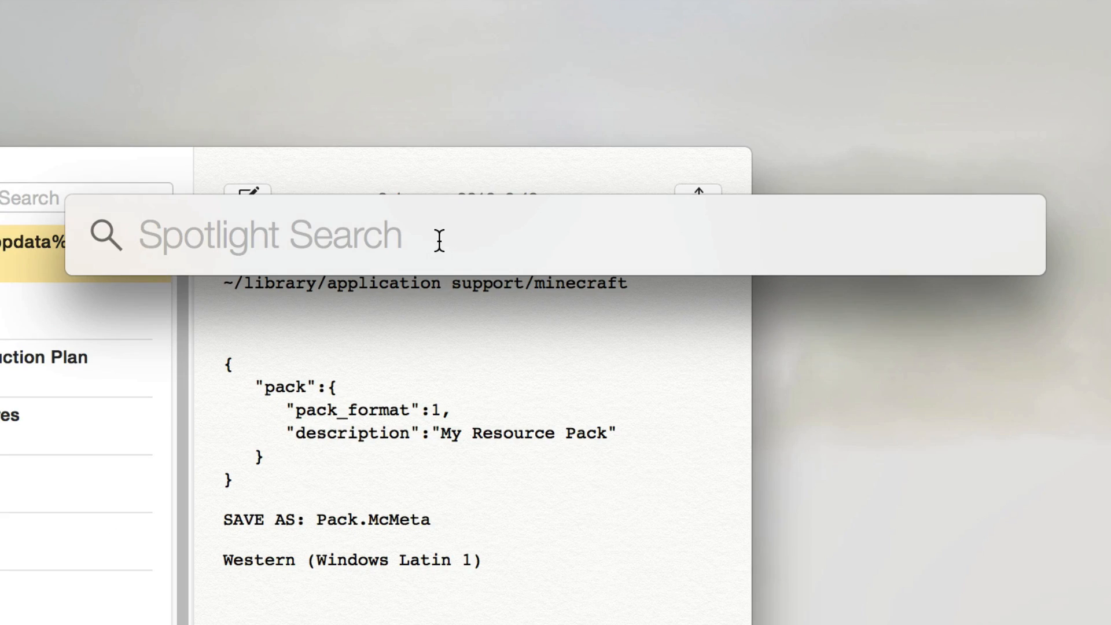
text(~/)
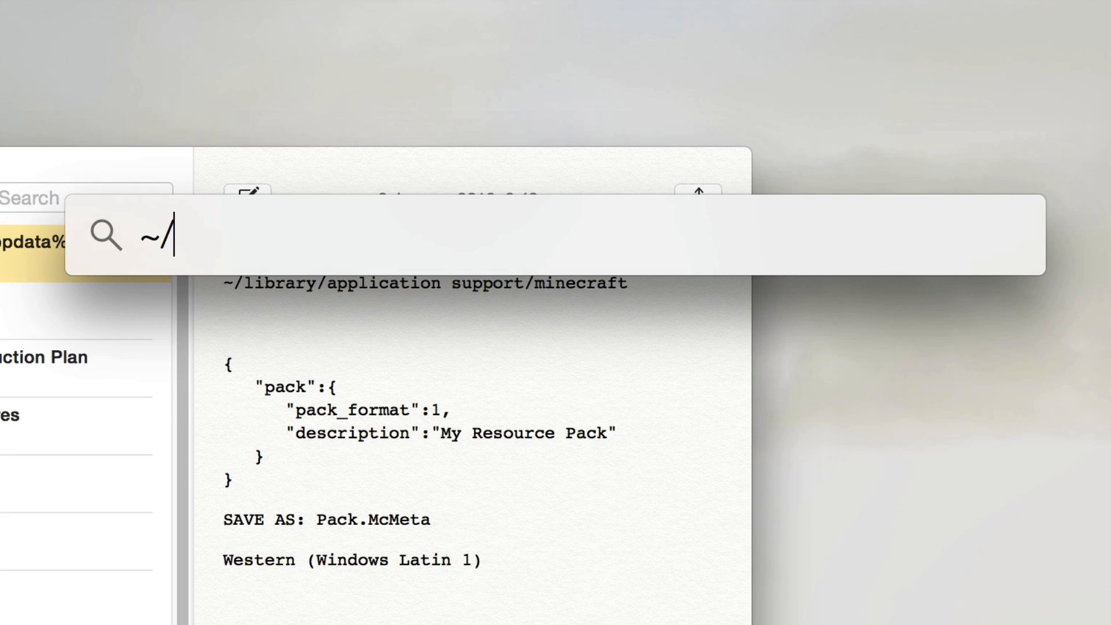
text(library)
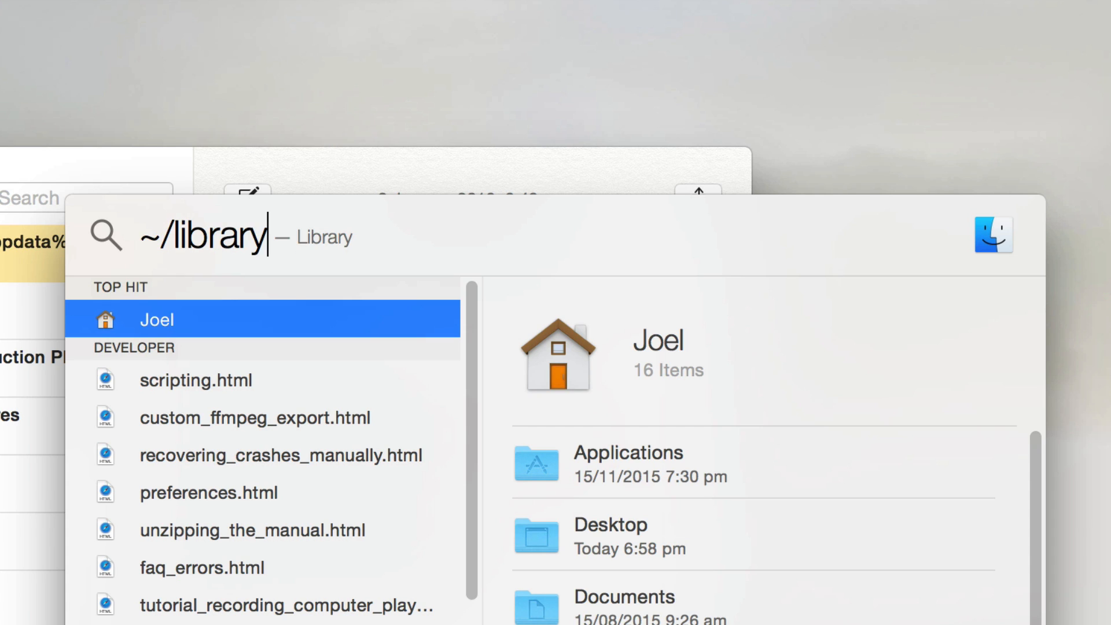
text(/application Scripts)
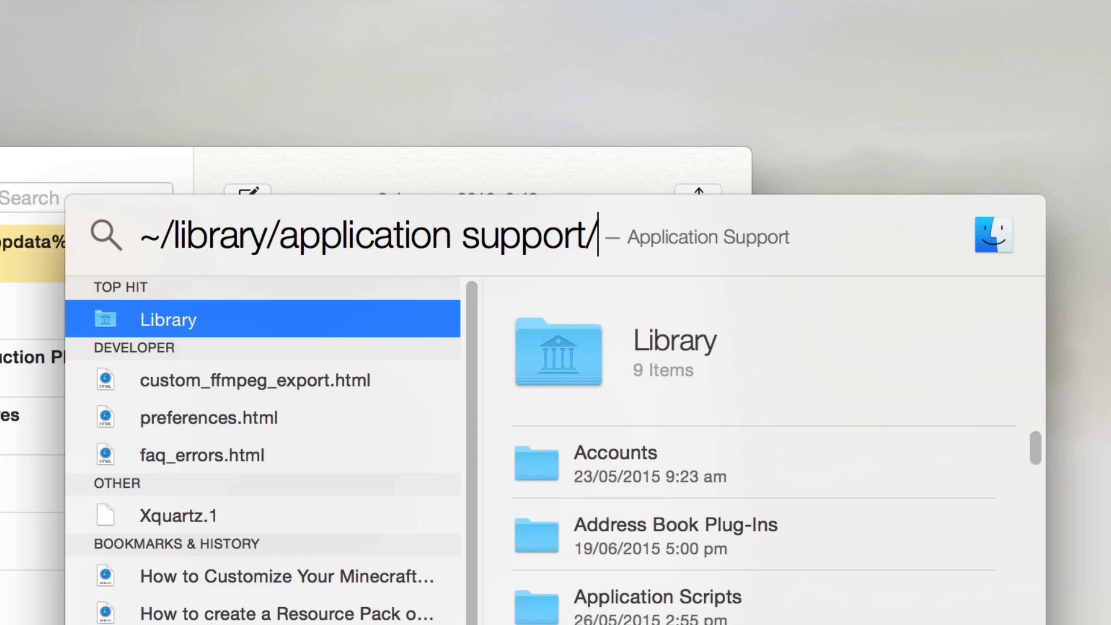
text(minecraft)
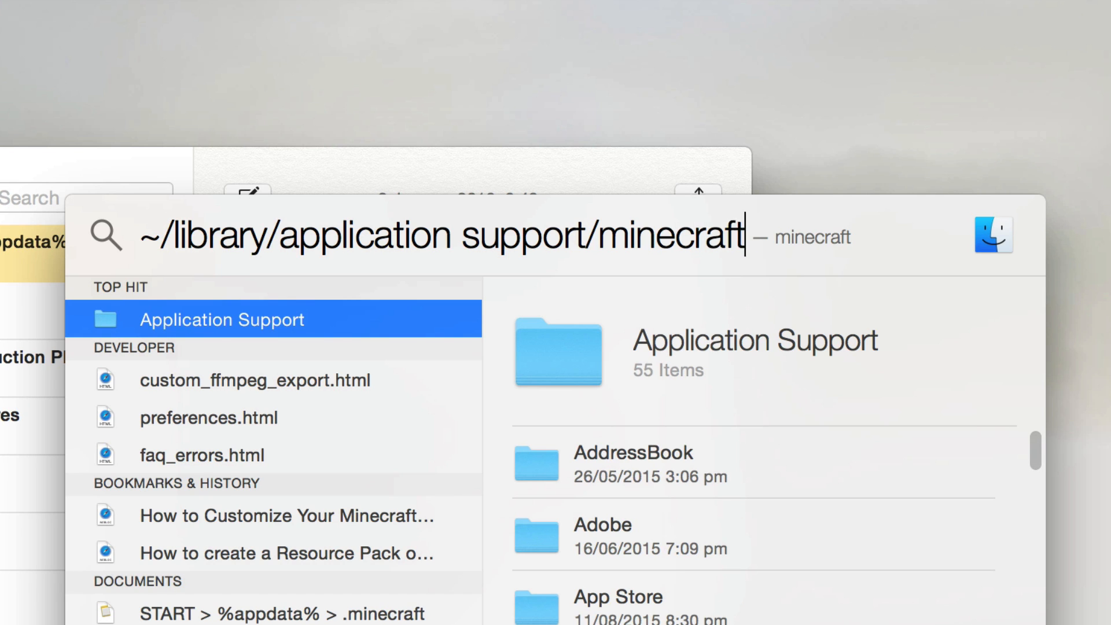
key(enter)
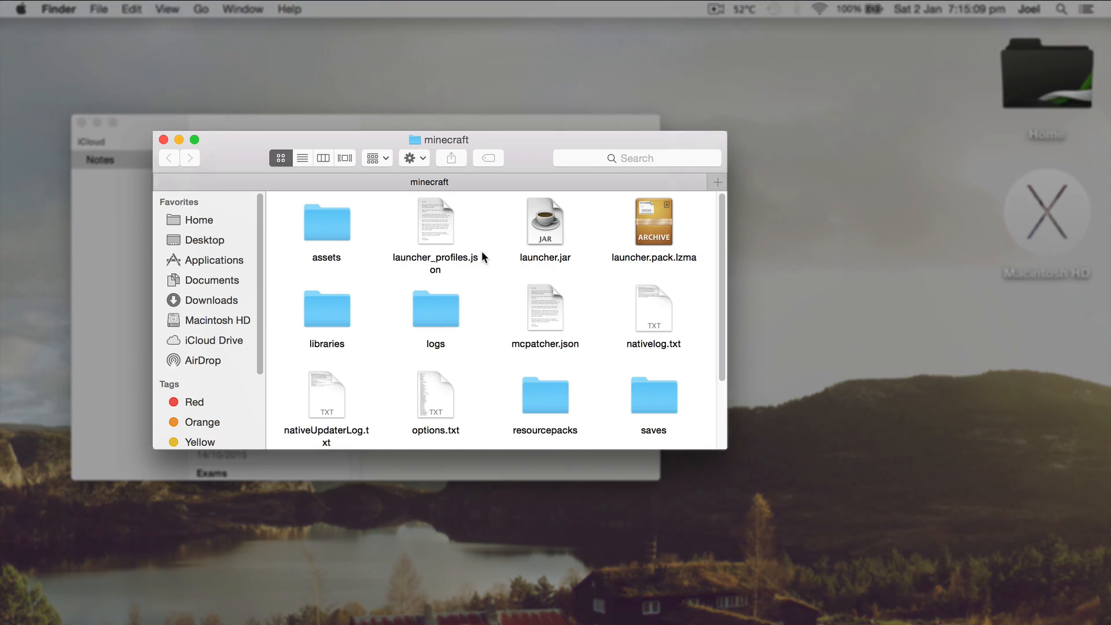
Step: Inside resourcepacks, create the Goats4lyfe folder and open it
double_click(545, 394)
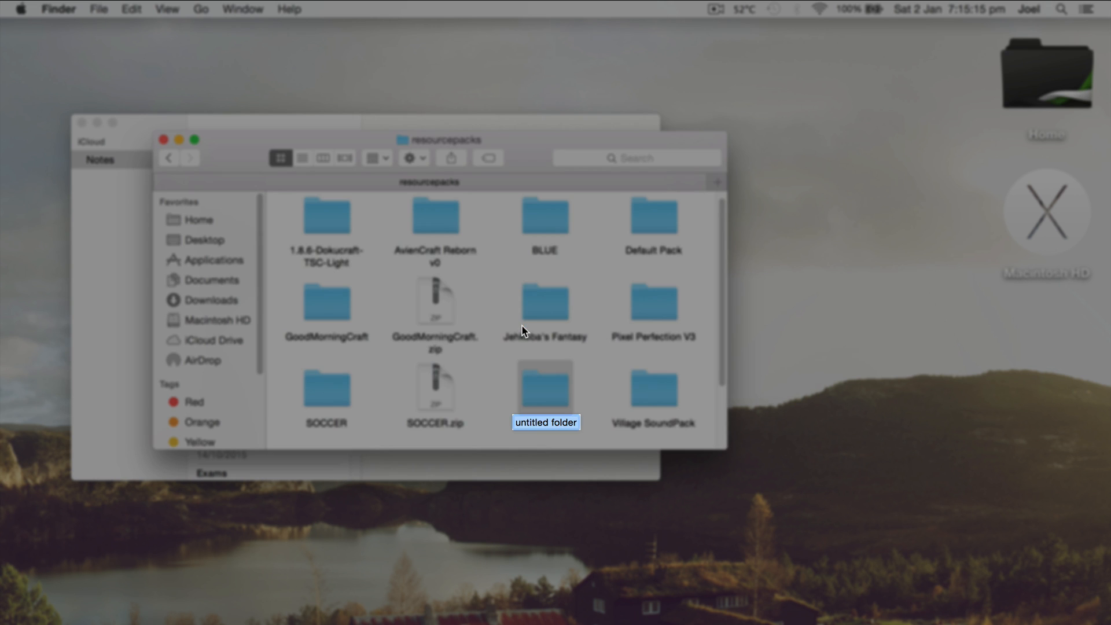
scroll(down, 3)
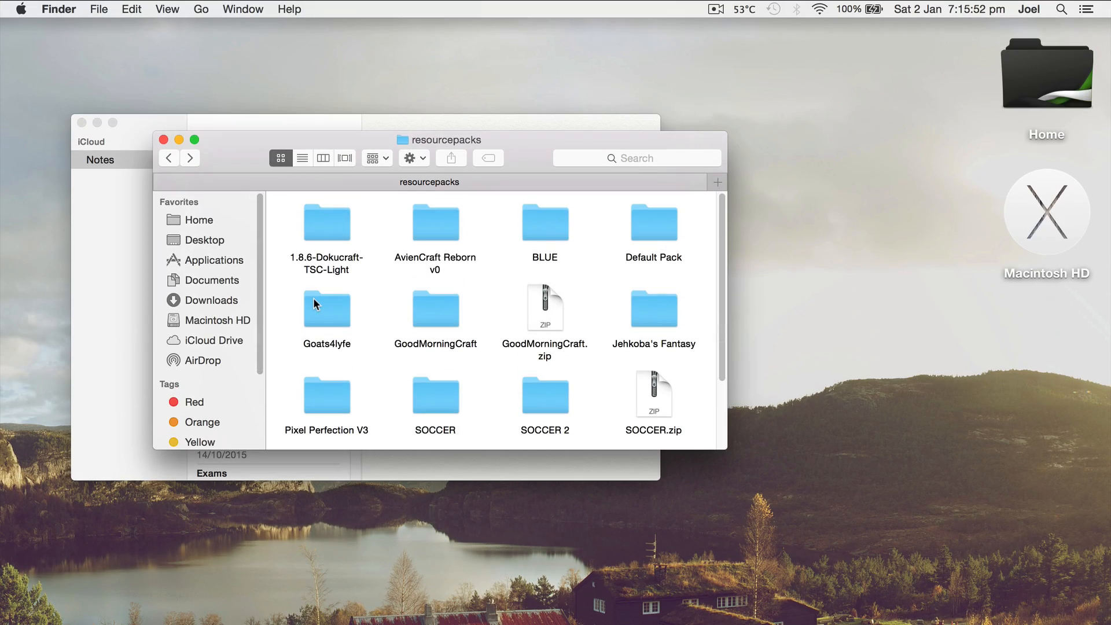
double_click(327, 308)
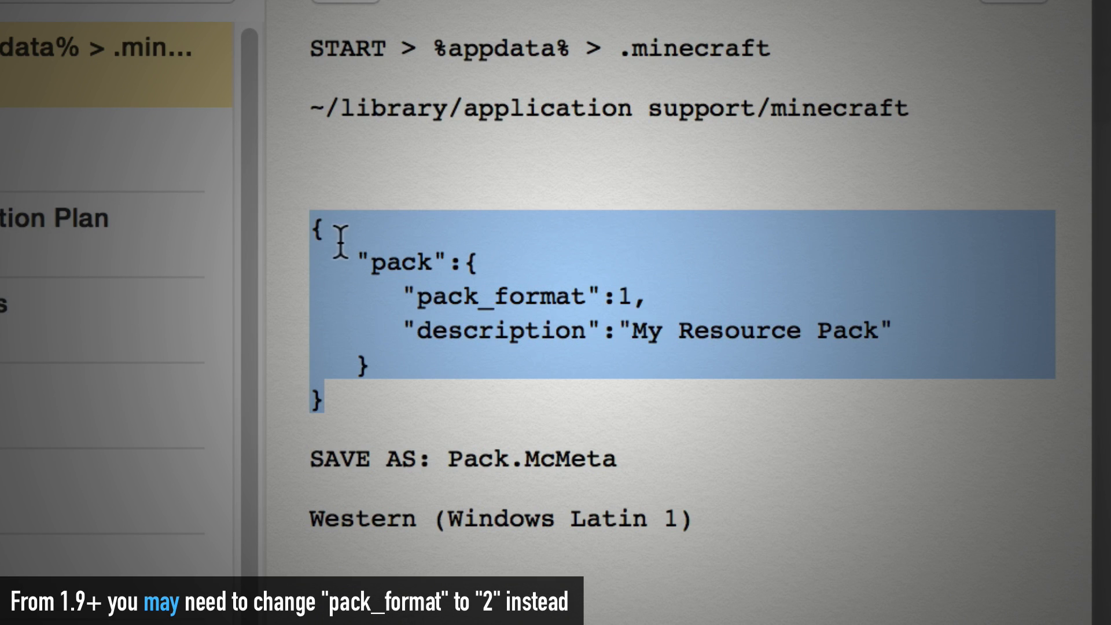
mouse_move(511, 424)
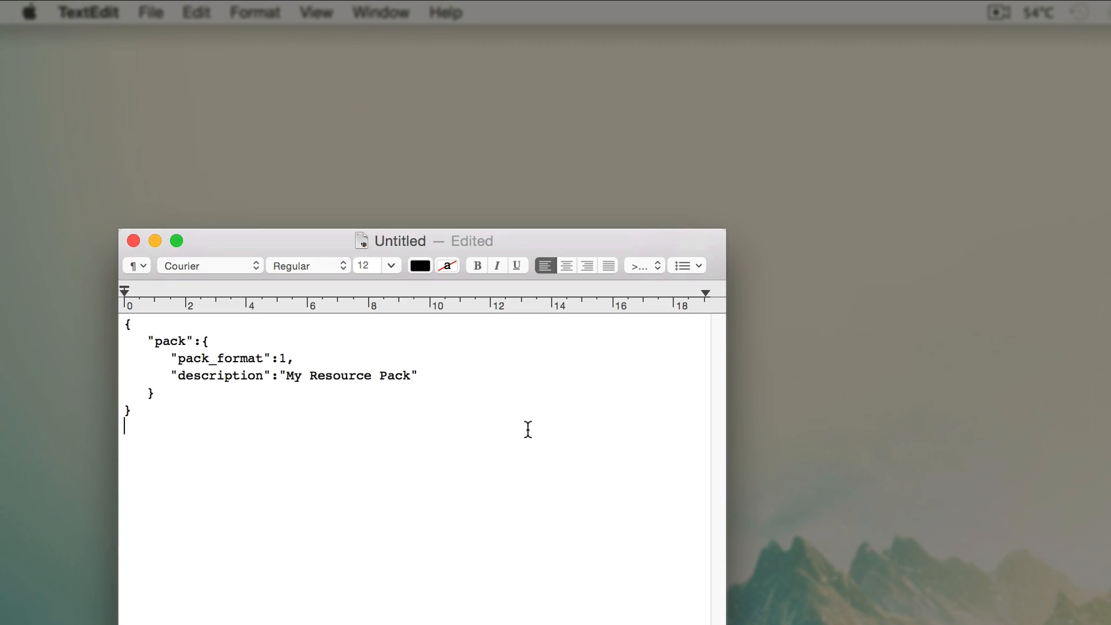
Step: Convert the new TextEdit document holding the pasted pack JSON to plain text
click(255, 12)
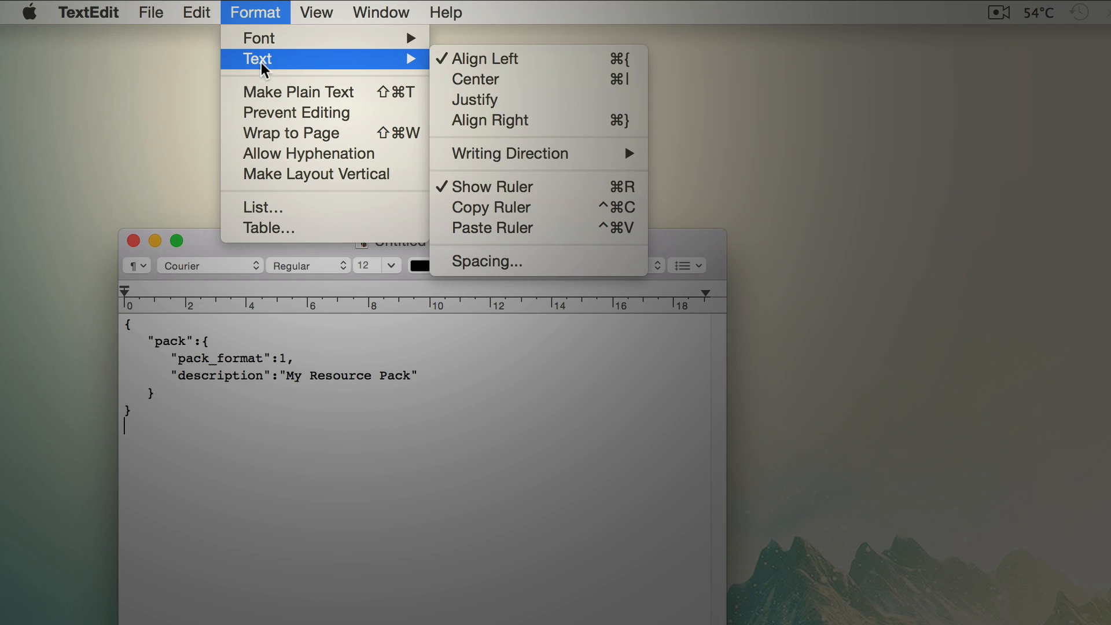
click(299, 91)
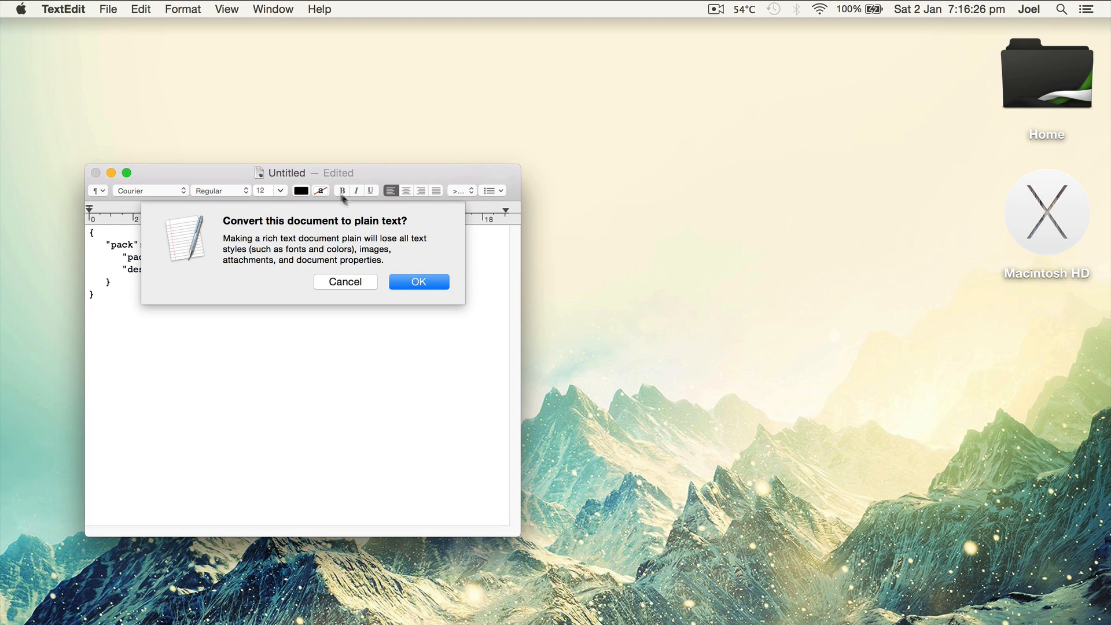
click(417, 282)
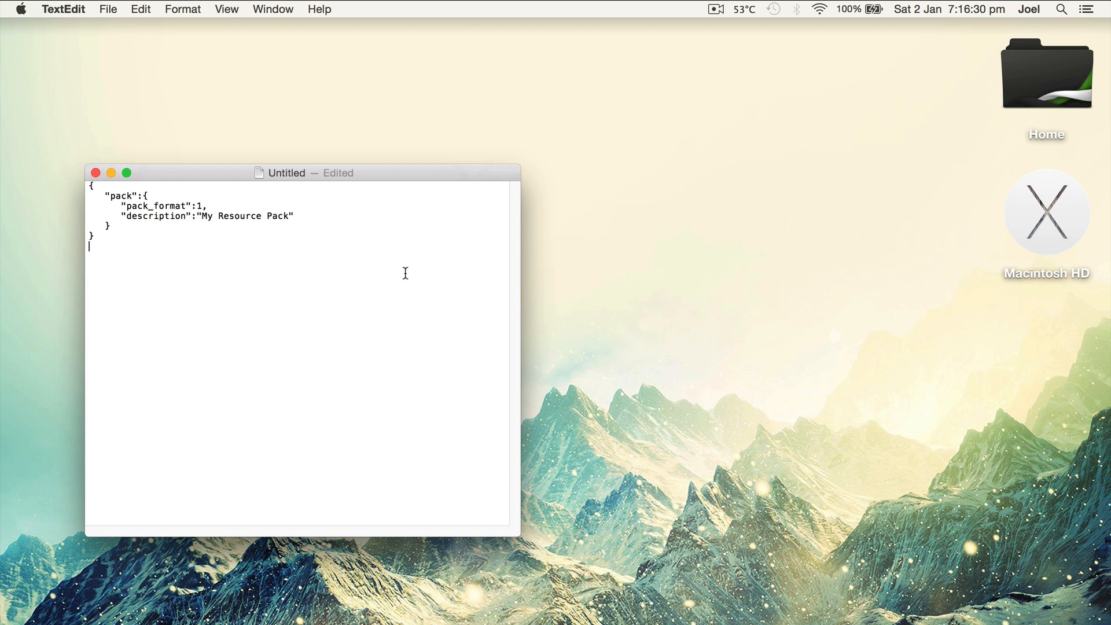
Step: Choose a plain-text encoding and stop the .txt extension being appended
drag(298, 172, 714, 170)
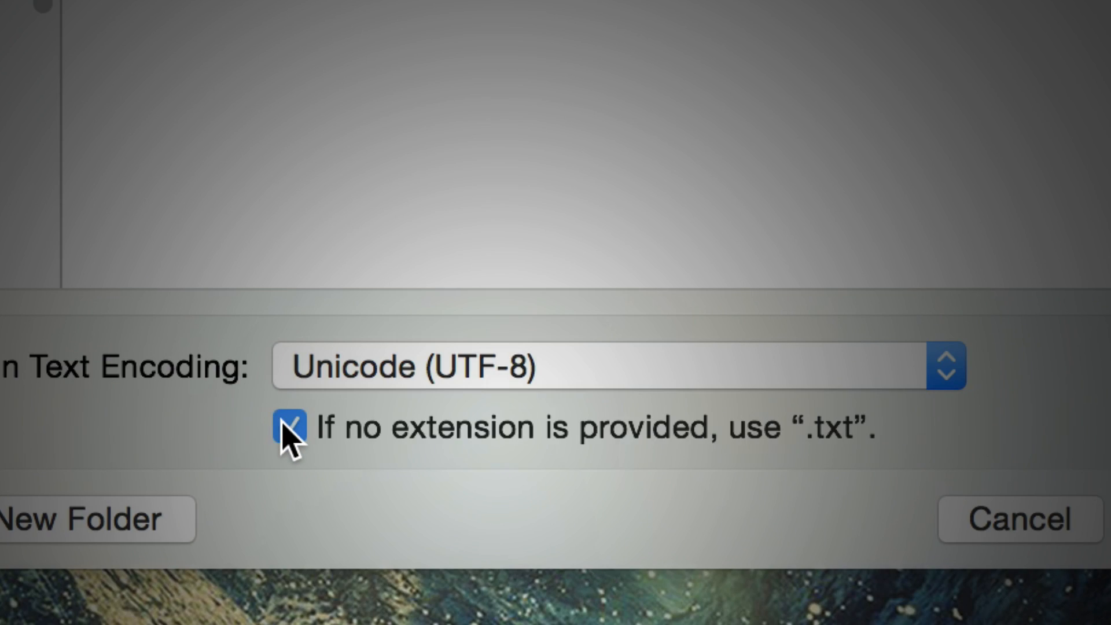
click(288, 426)
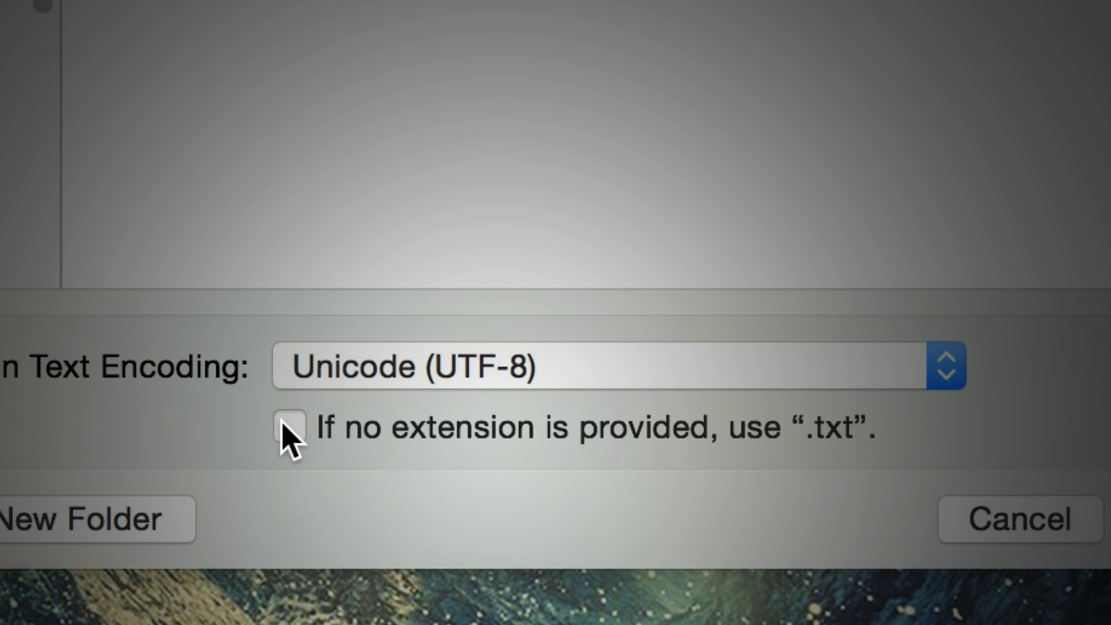
click(942, 366)
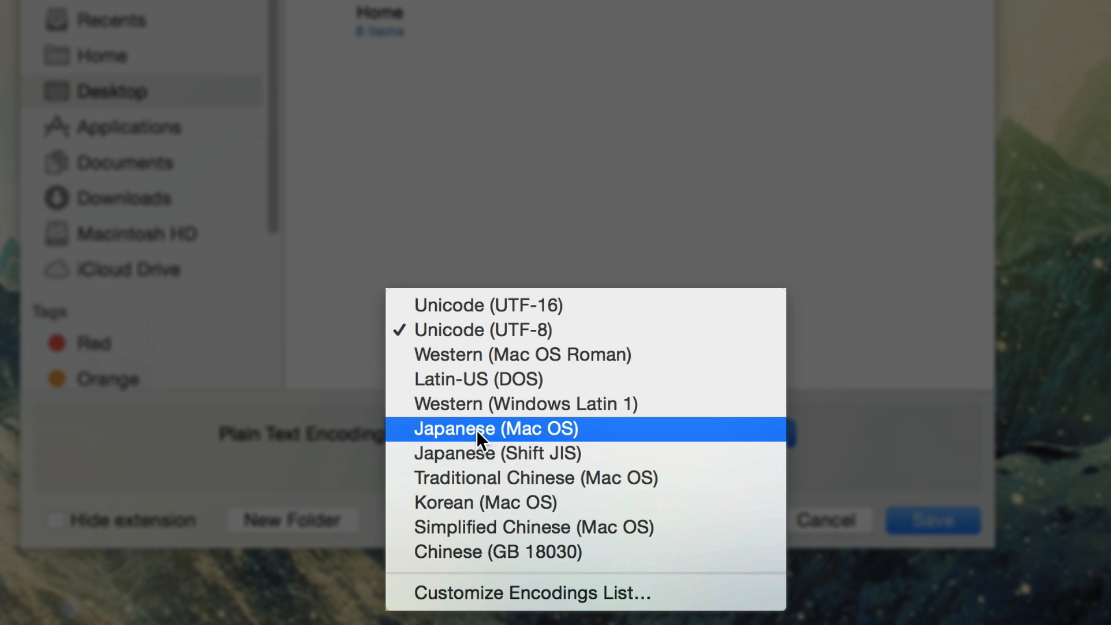
mouse_move(488, 380)
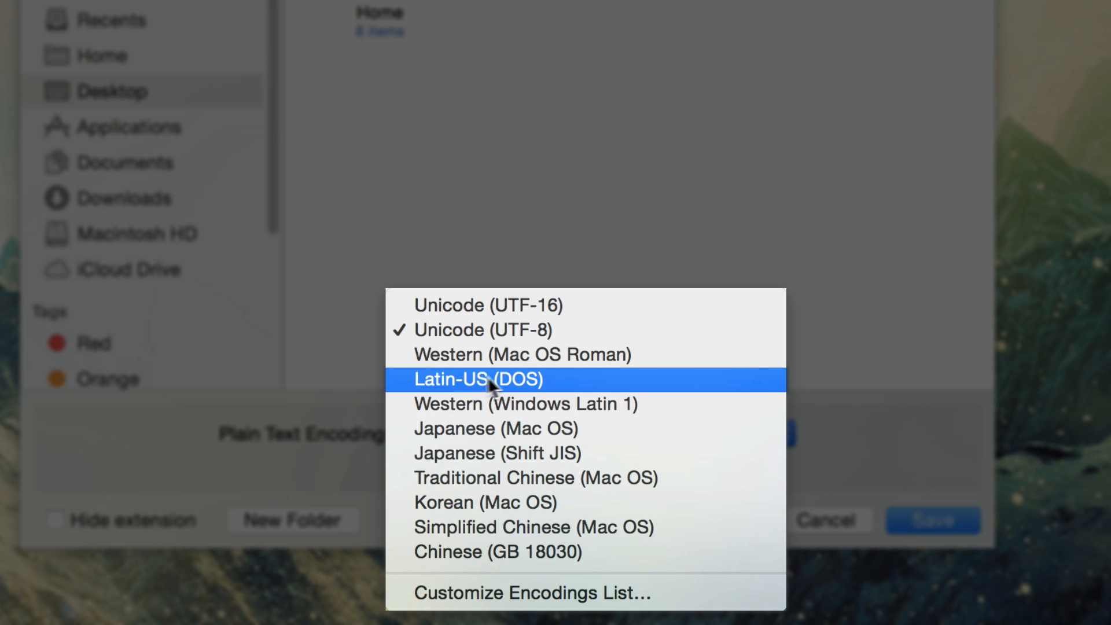
mouse_move(493, 404)
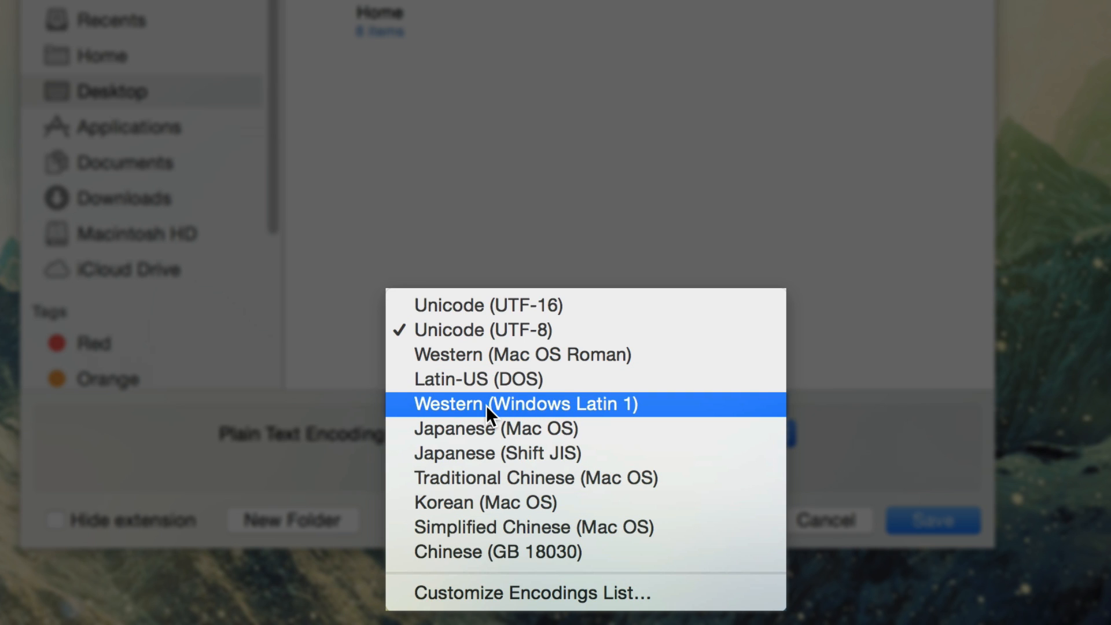
click(478, 378)
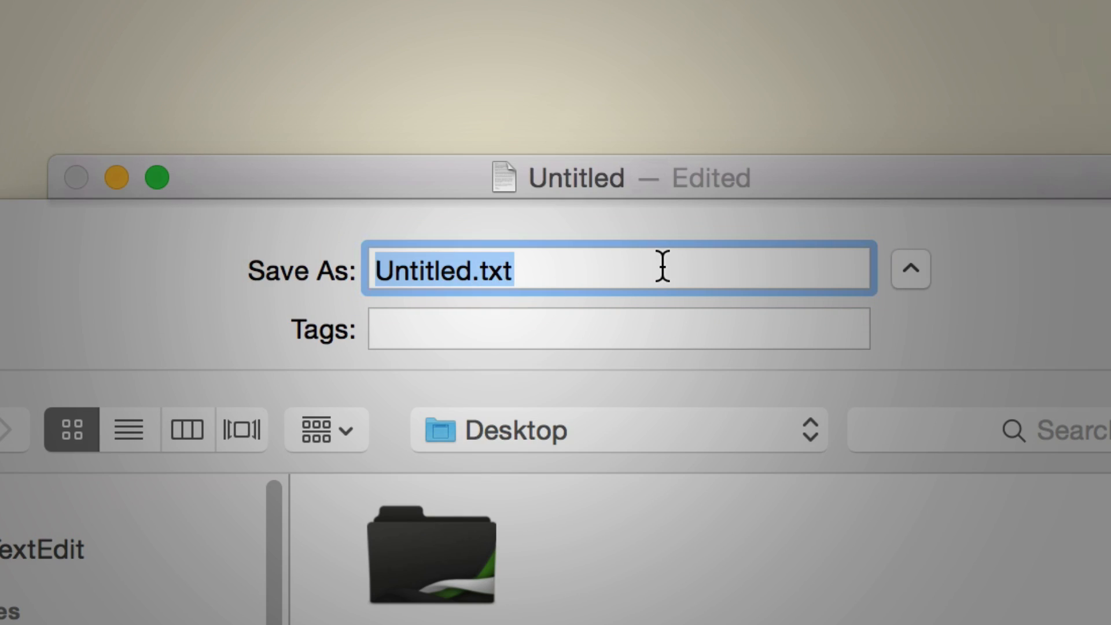
Step: Name the file pack.mcmeta and save it into the Goats4lyfe folder
key(delete)
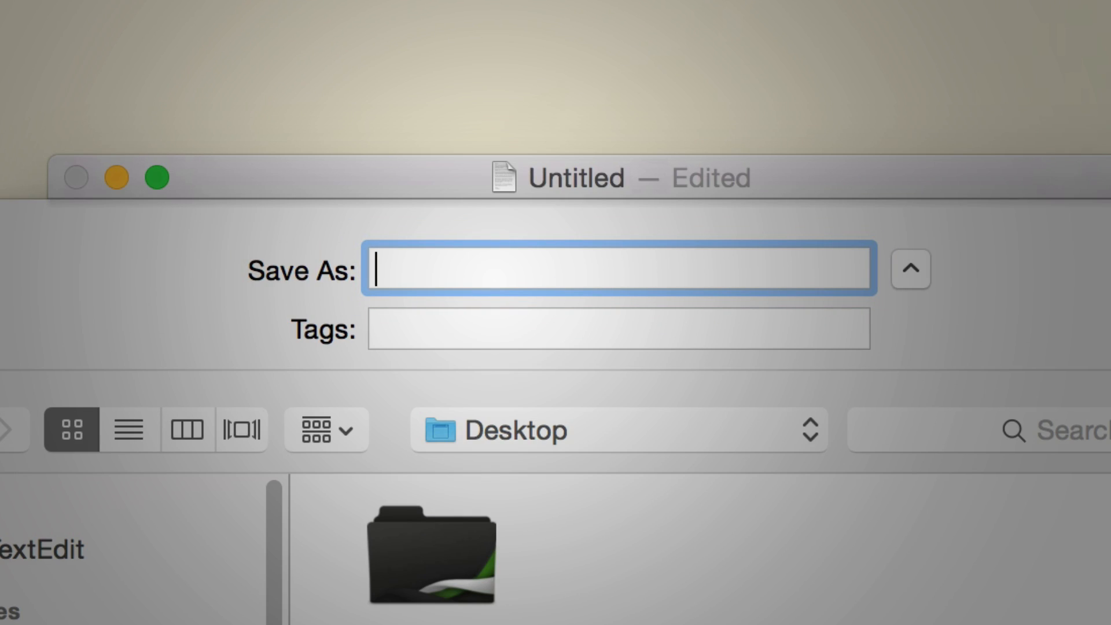
text(pack)
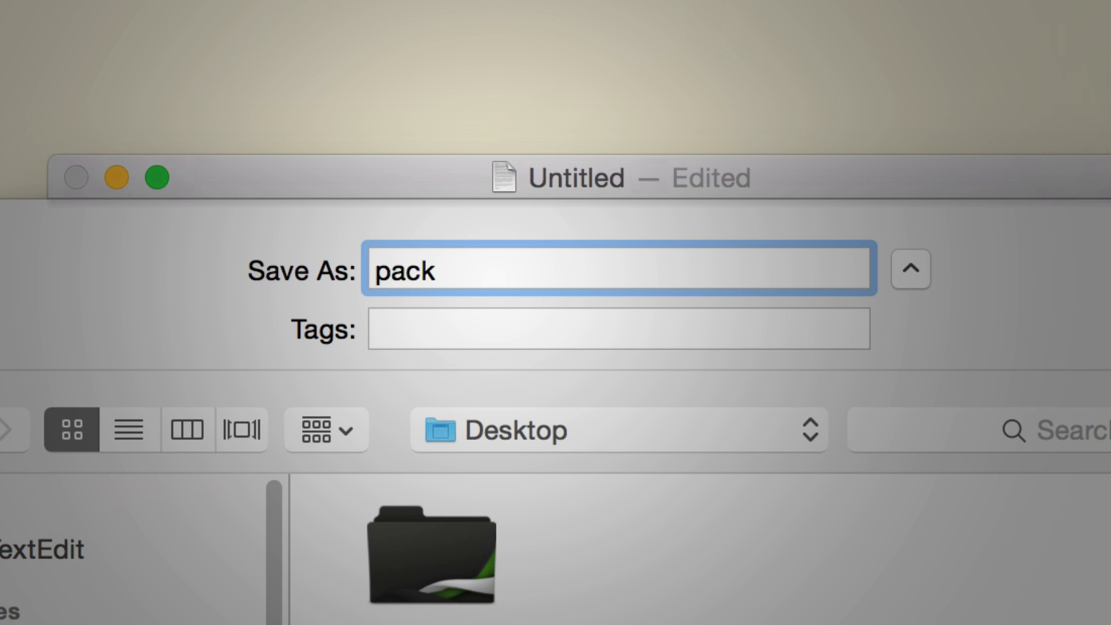
text(.mcm)
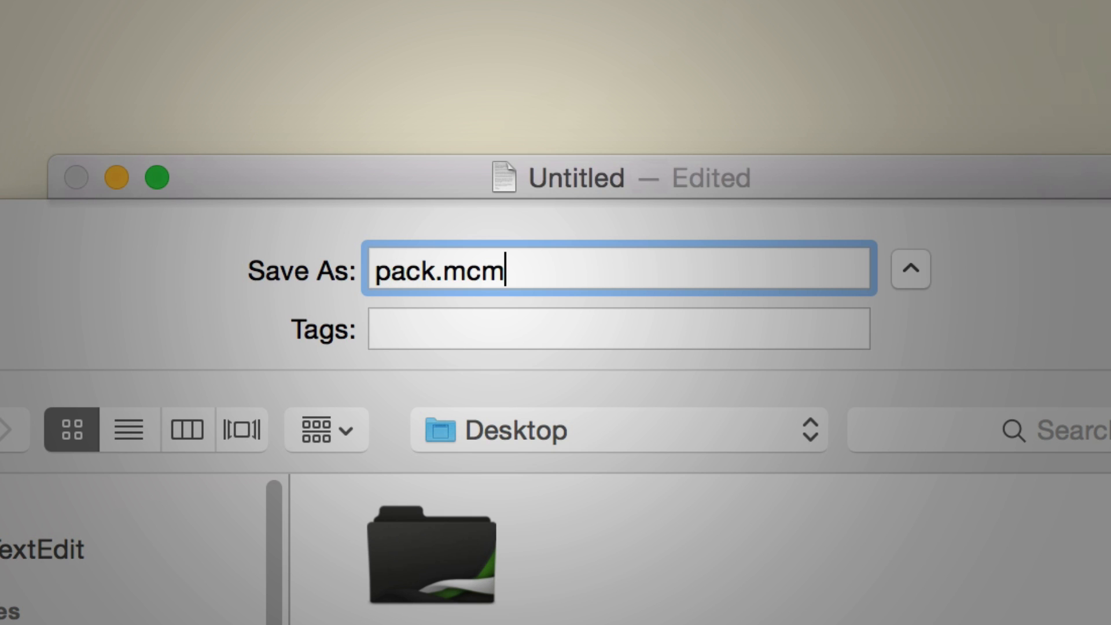
key(Backspace)
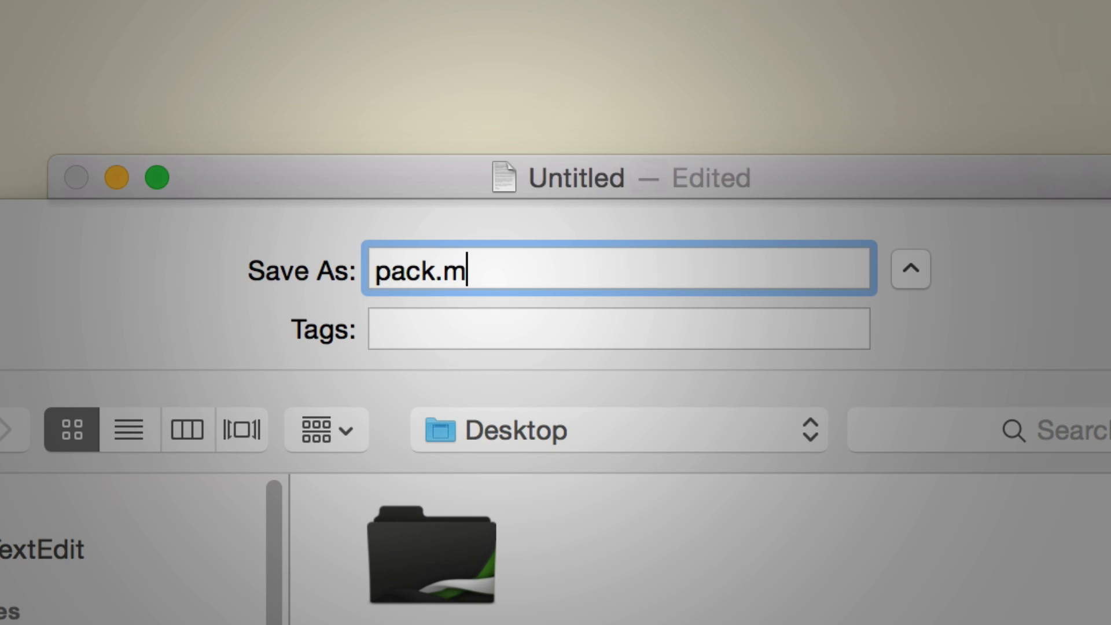
text(cmeta)
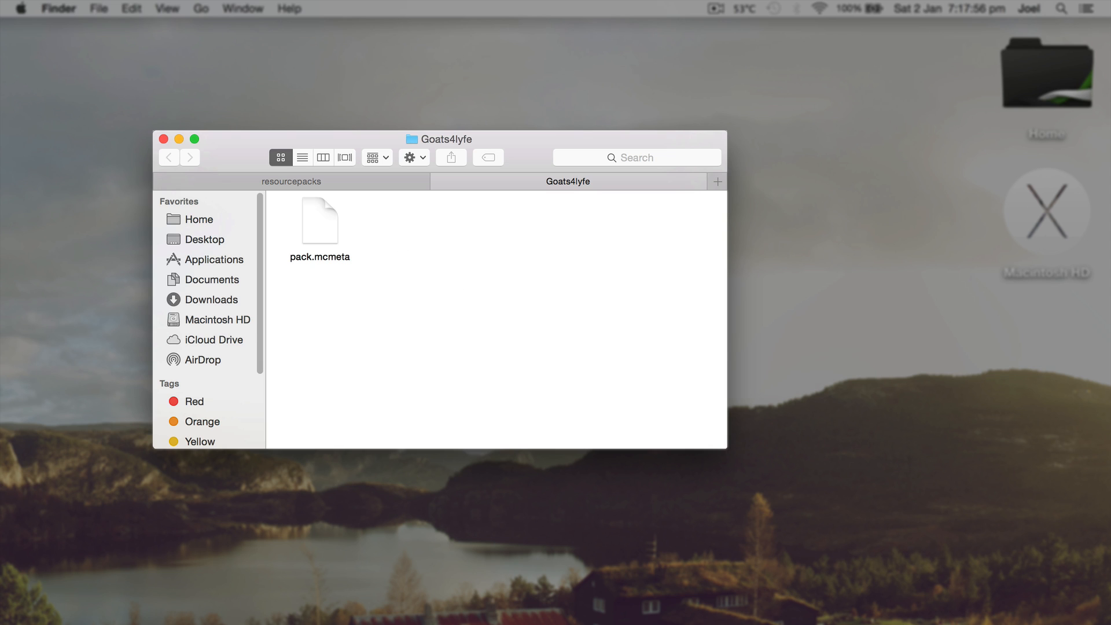
mouse_move(513, 415)
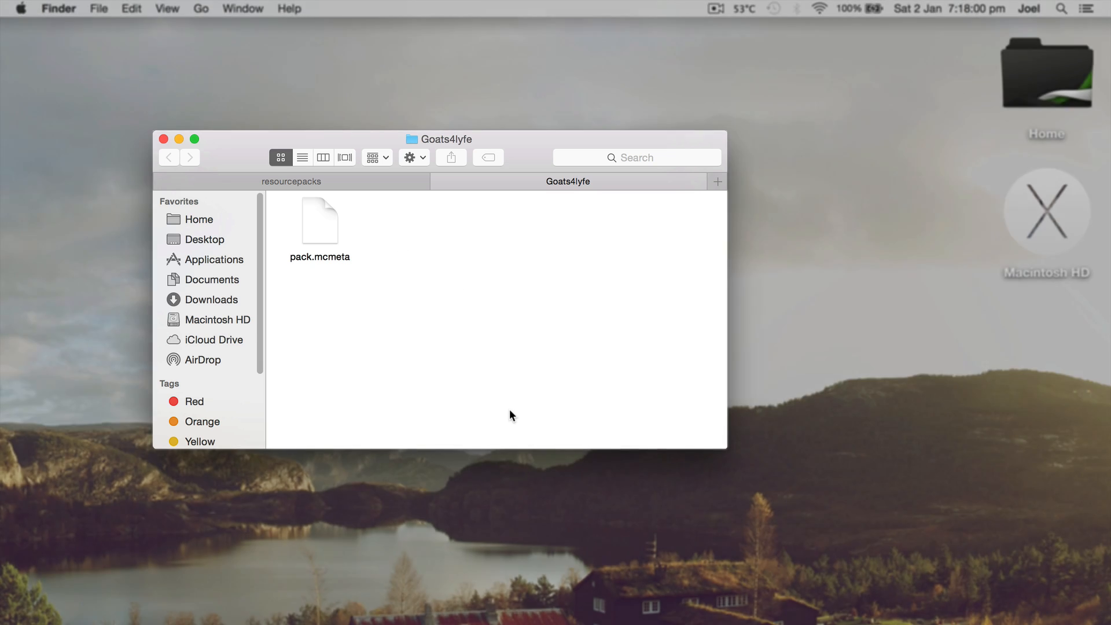
mouse_move(435, 574)
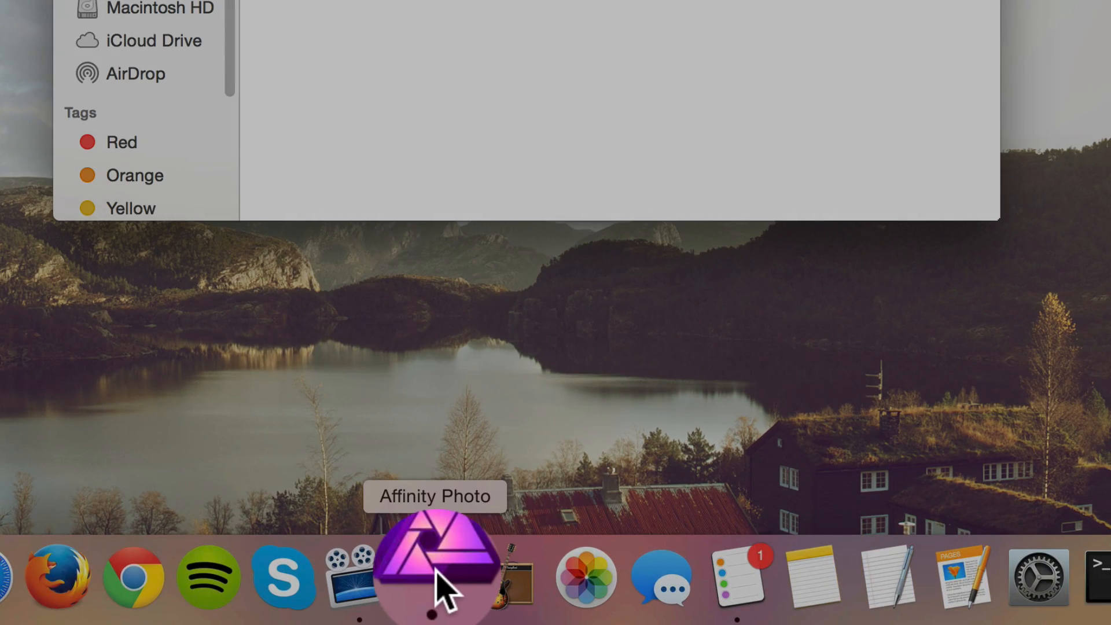
Step: Start a new Affinity Photo document, place the worm photo from Downloads and enlarge it to fill the canvas
click(137, 8)
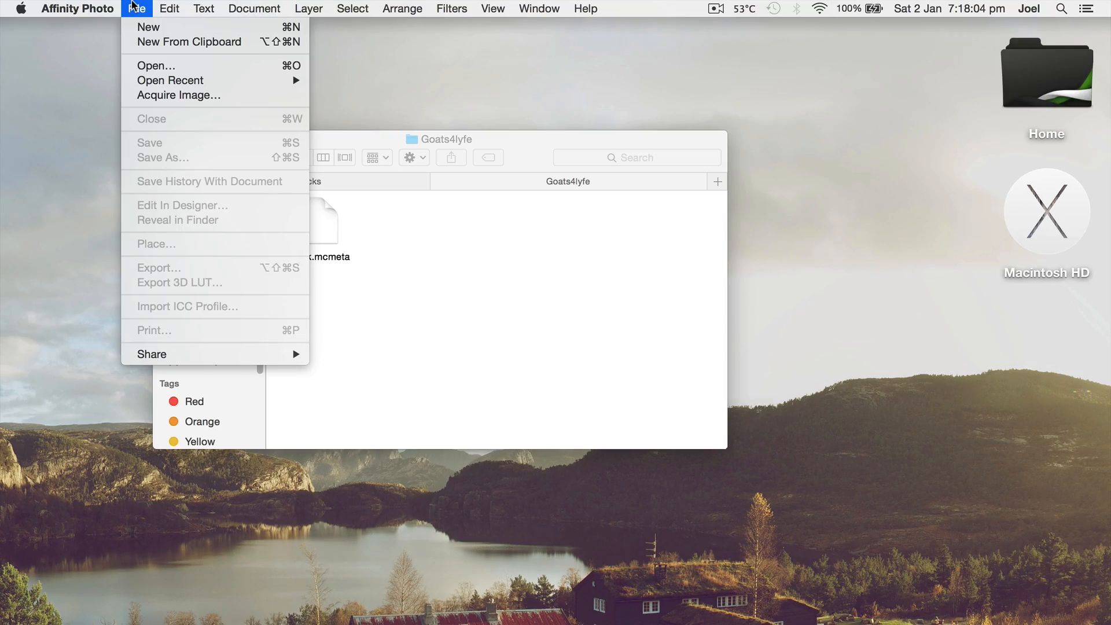
click(148, 27)
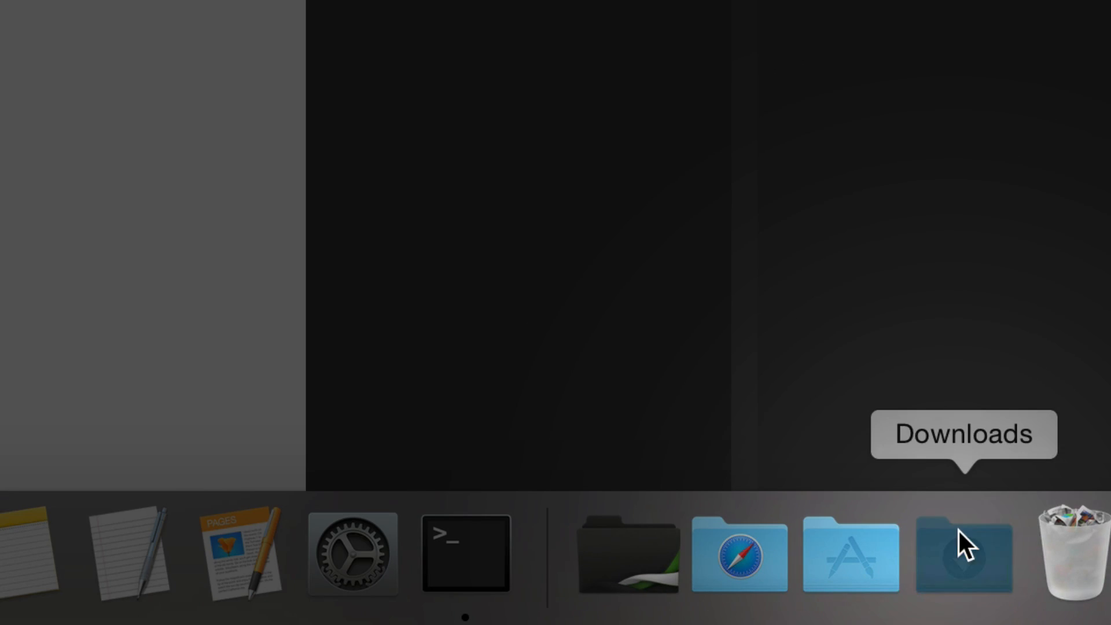
click(962, 555)
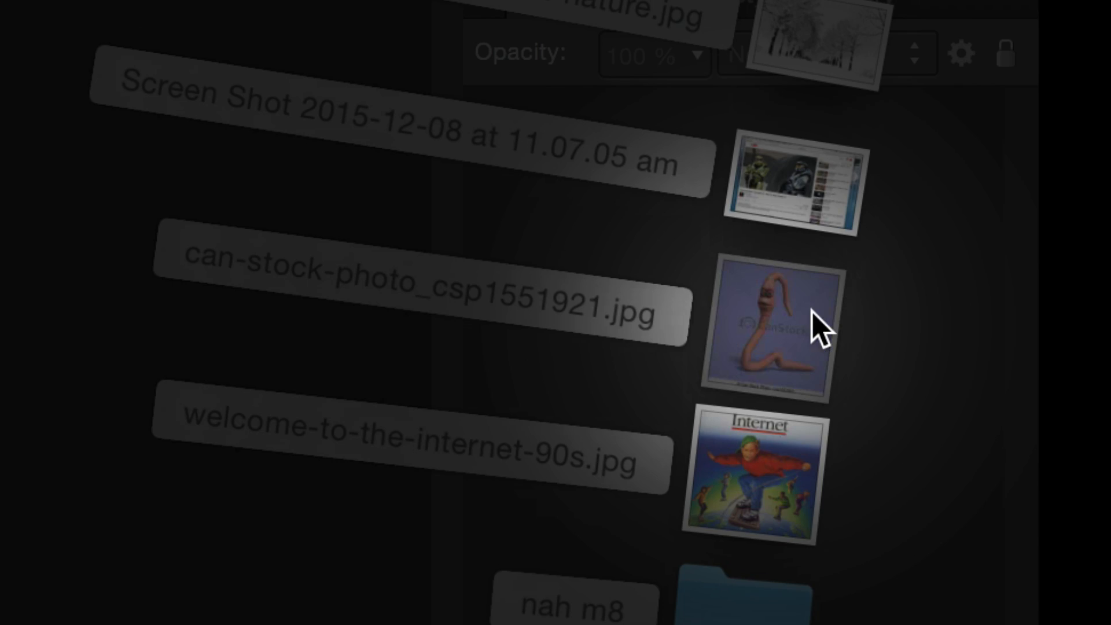
double_click(765, 331)
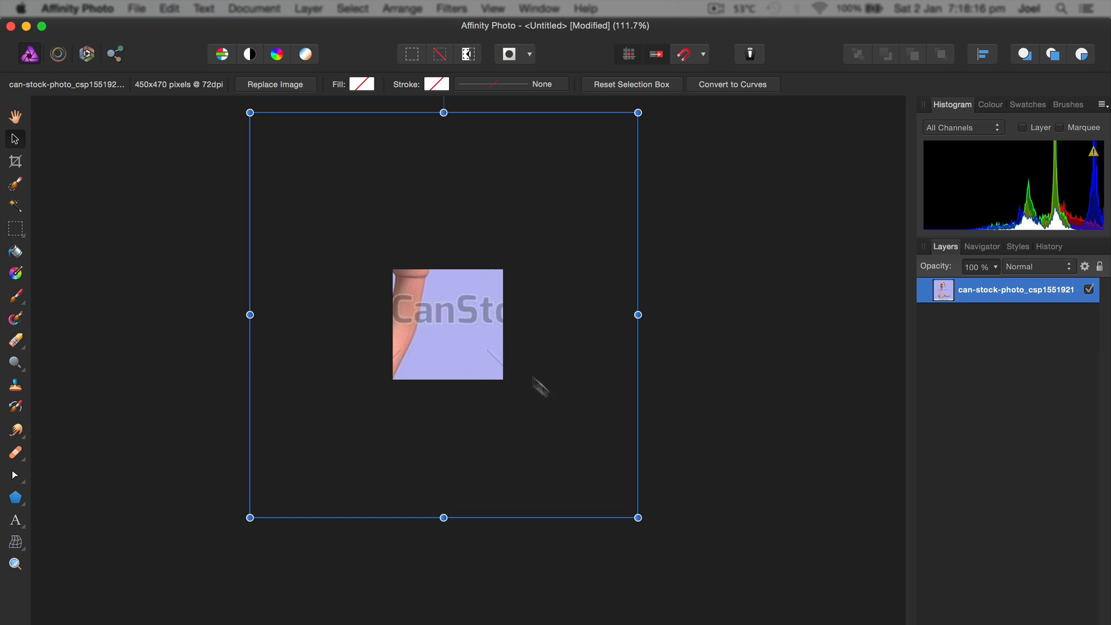
drag(636, 517, 508, 404)
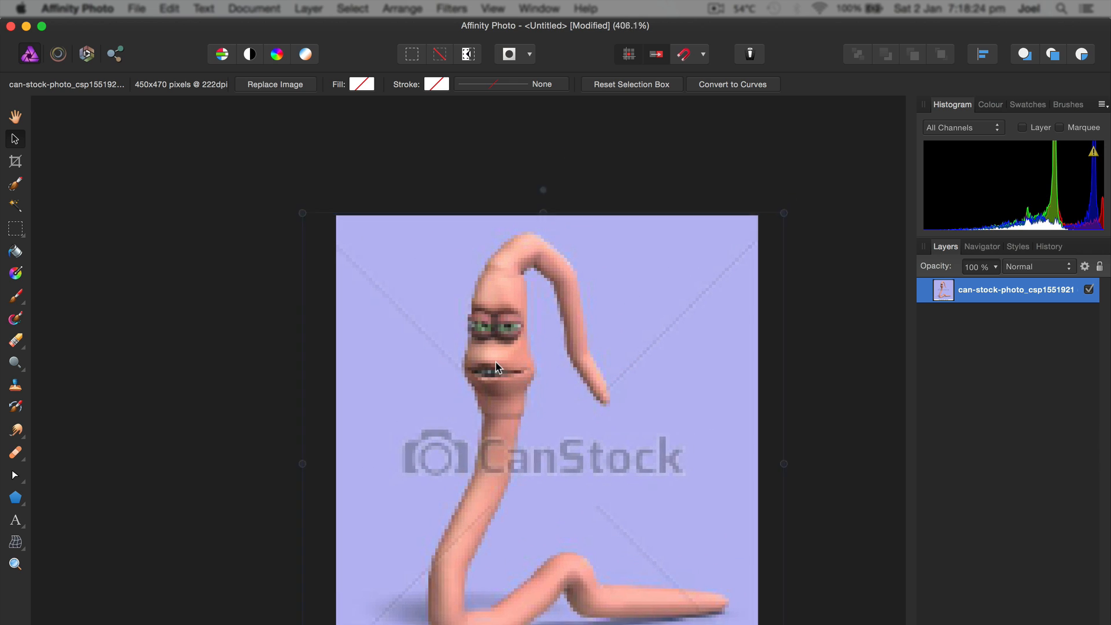
Step: Abandon the native save and export the worm image as a 128×128 PNG named pack.png into Goats4lyfe
key(cmd+s)
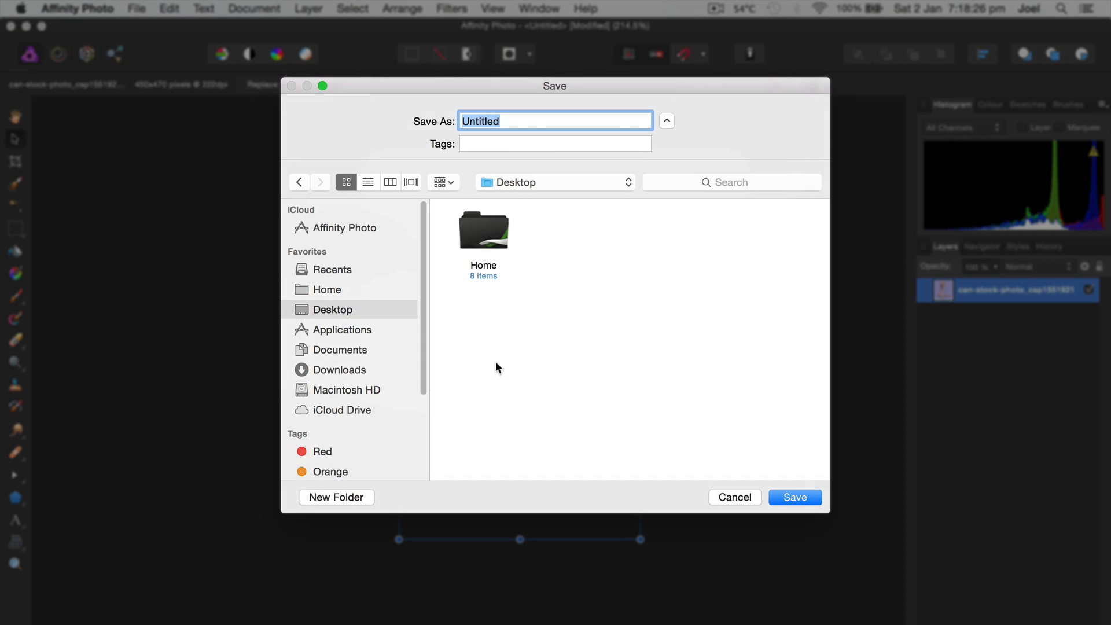
mouse_move(527, 285)
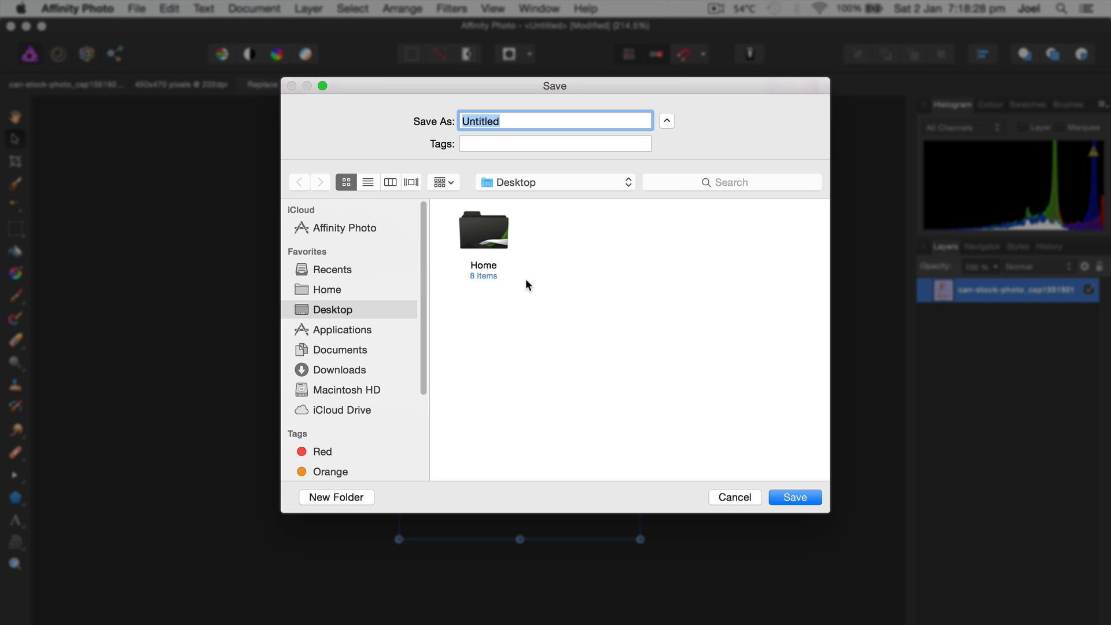
text(pack.)
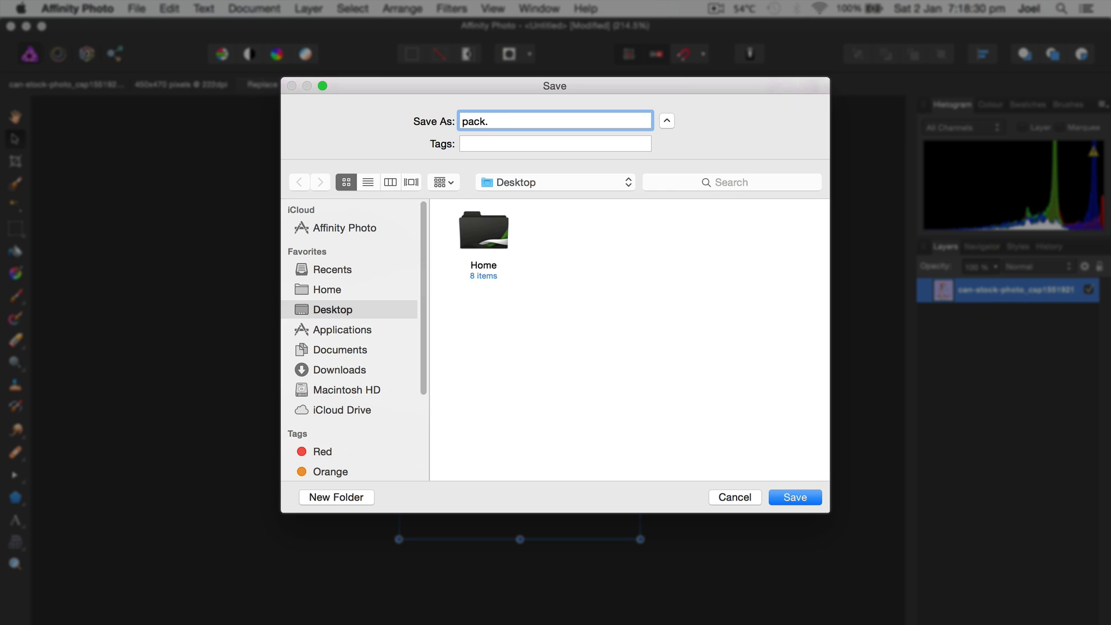
click(135, 8)
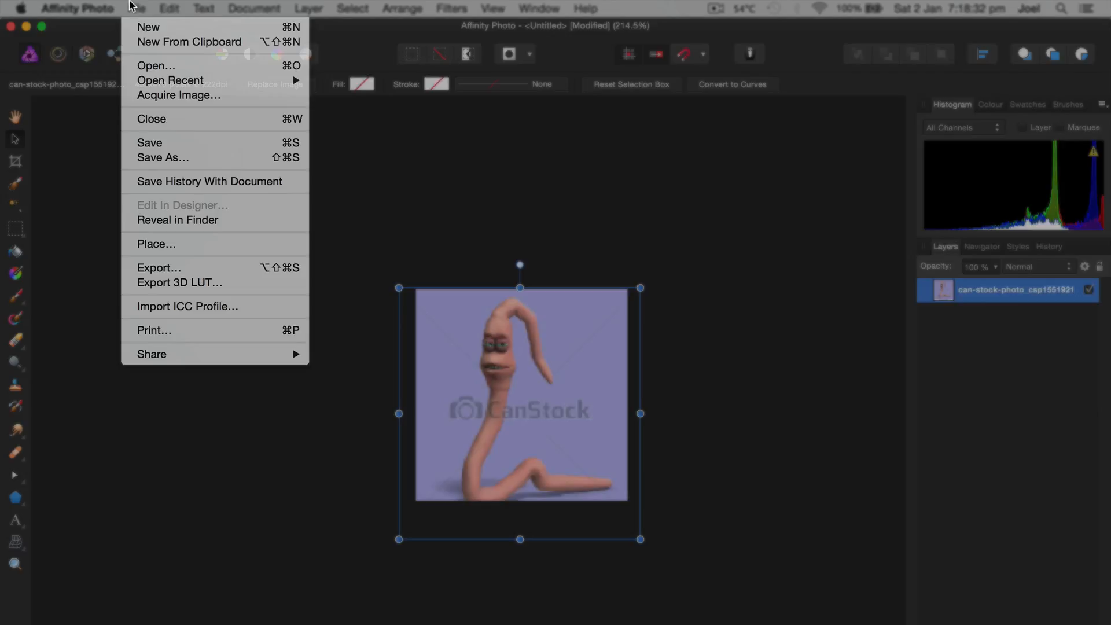
click(159, 267)
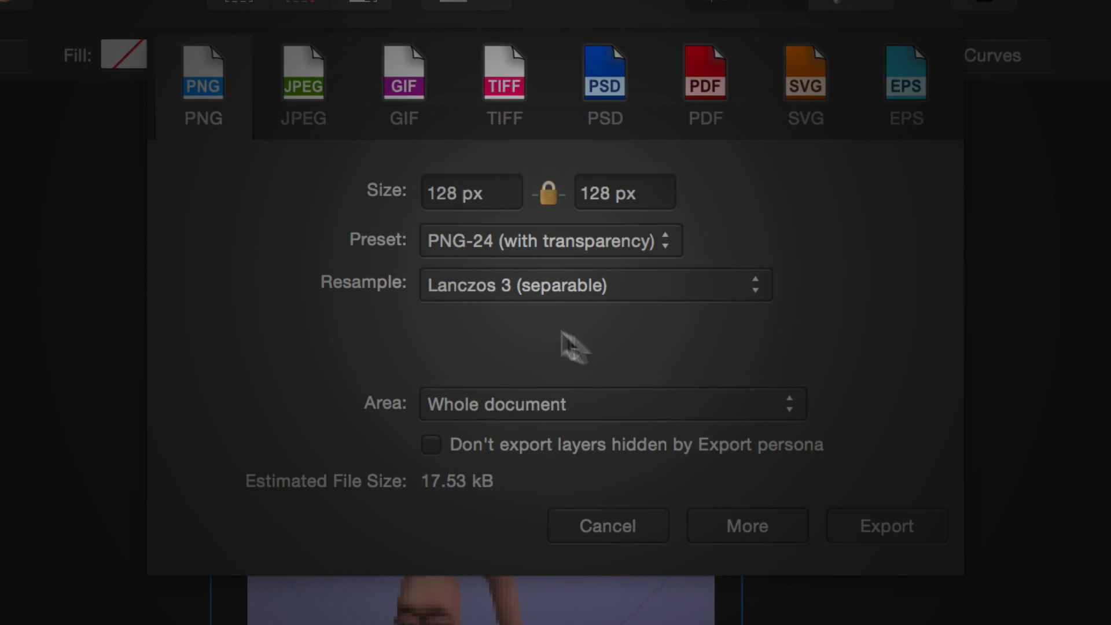
click(605, 525)
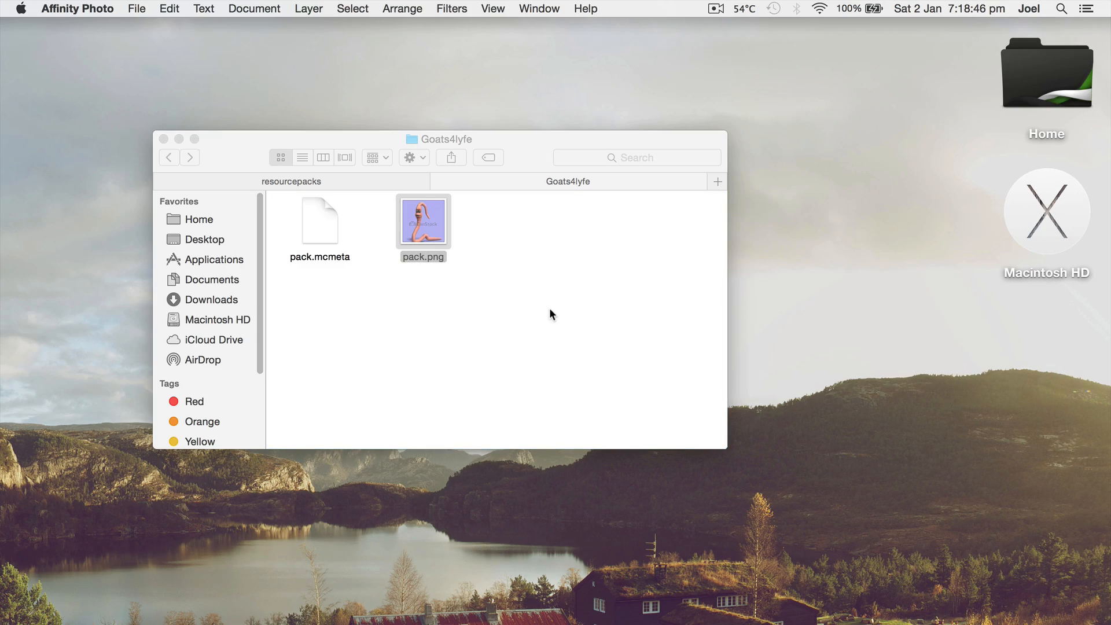
click(516, 314)
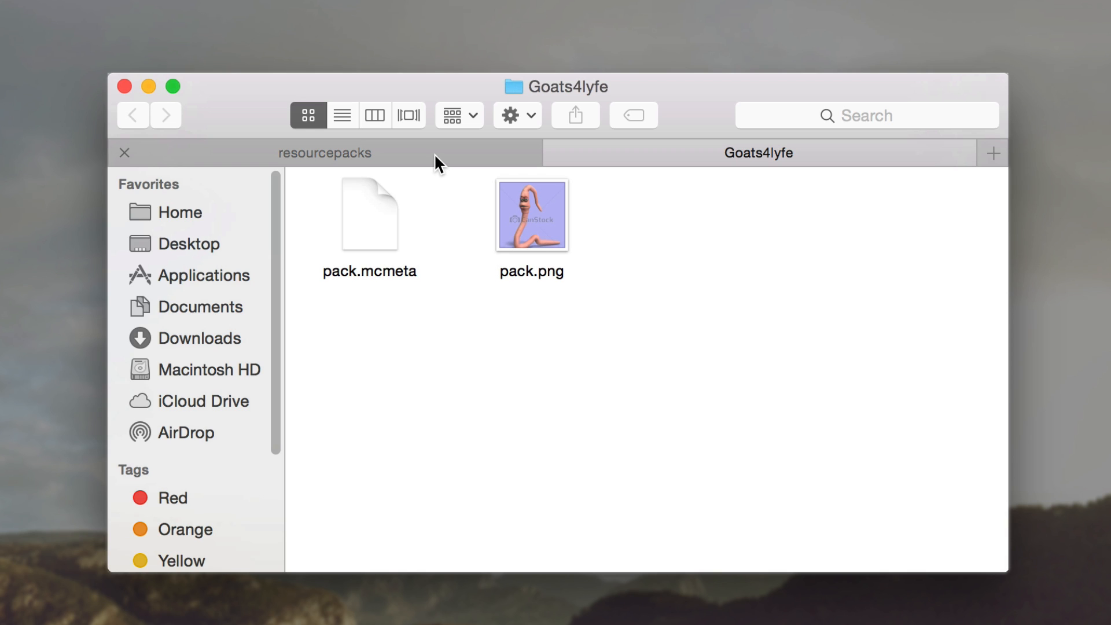
Step: Navigate from the resourcepacks tab into minecraft's versions folder
click(324, 153)
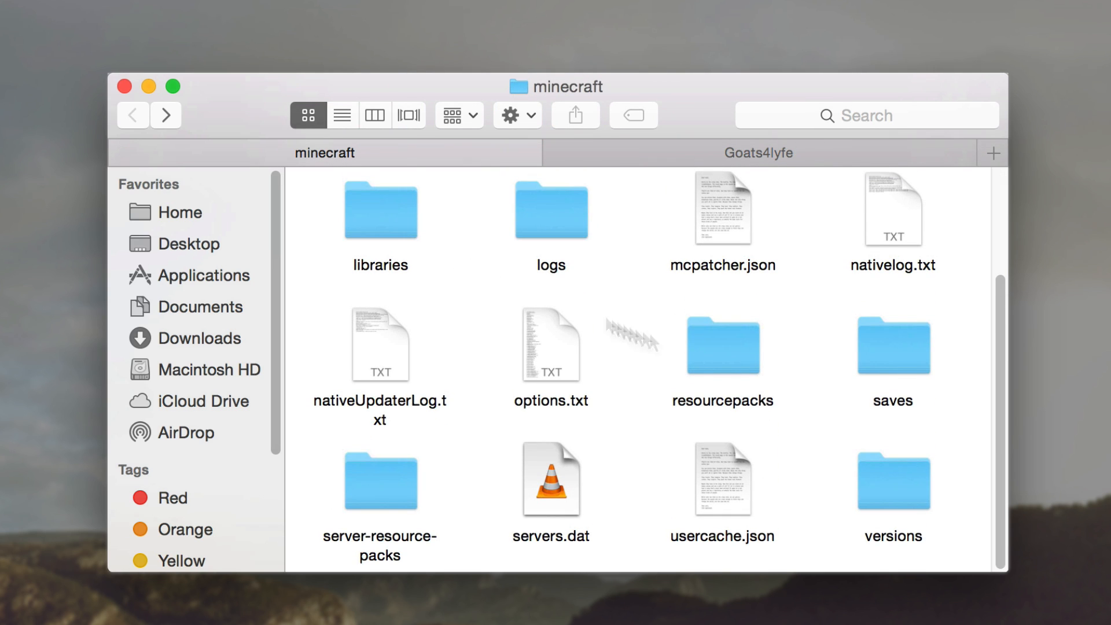
click(892, 481)
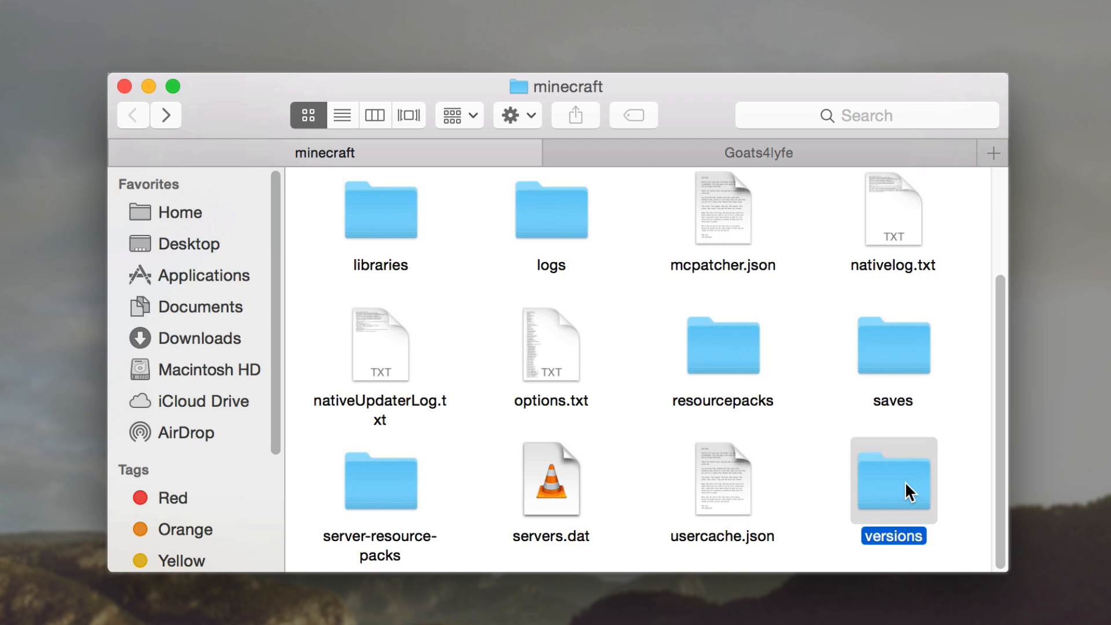
double_click(893, 480)
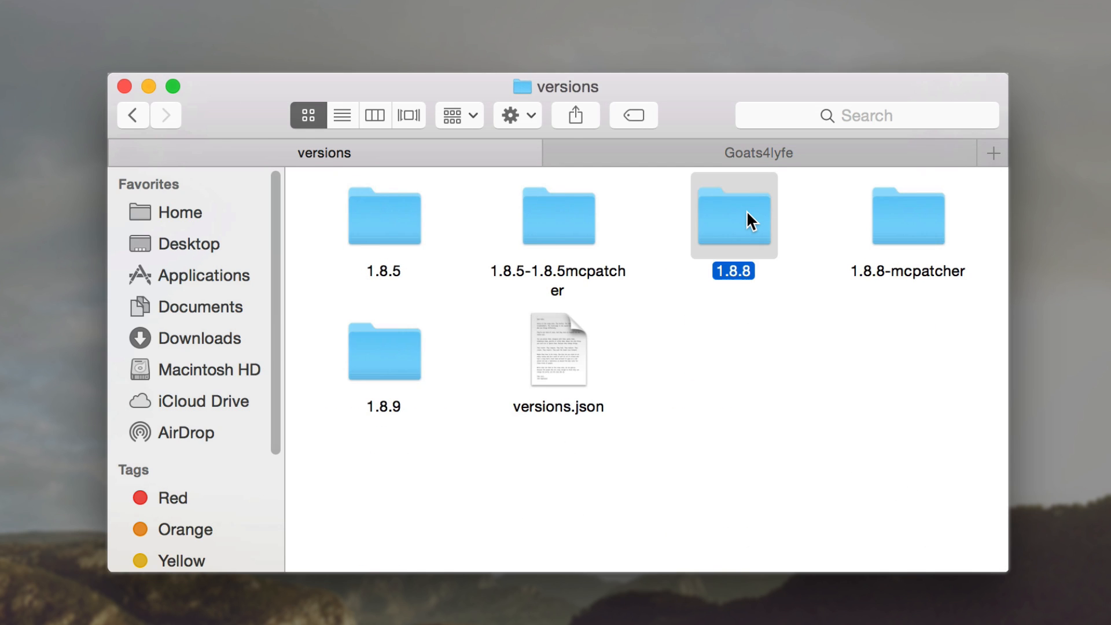
Step: Unzip 1.8.8.jar with Archive Utility and browse the extracted 1.8.8 folder down to assets
right_click(368, 213)
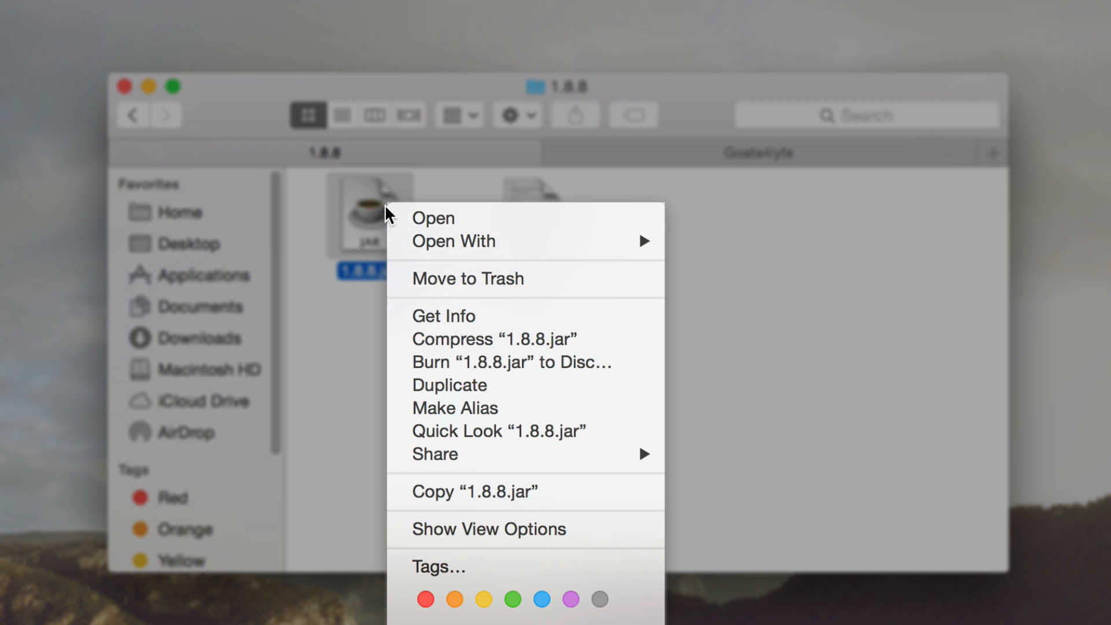
mouse_move(419, 237)
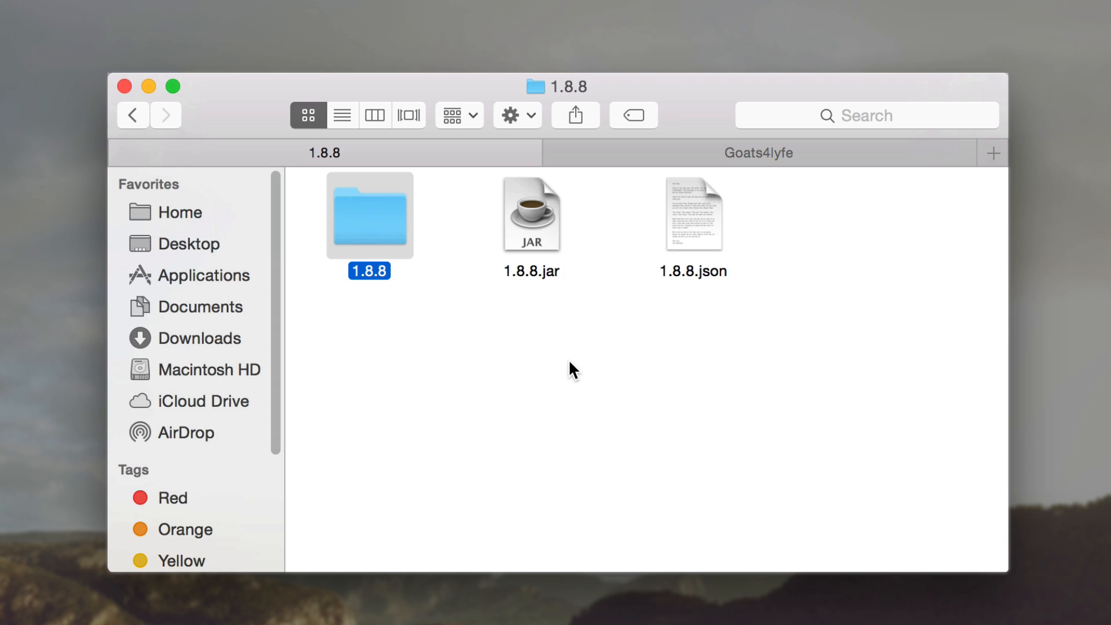
double_click(368, 217)
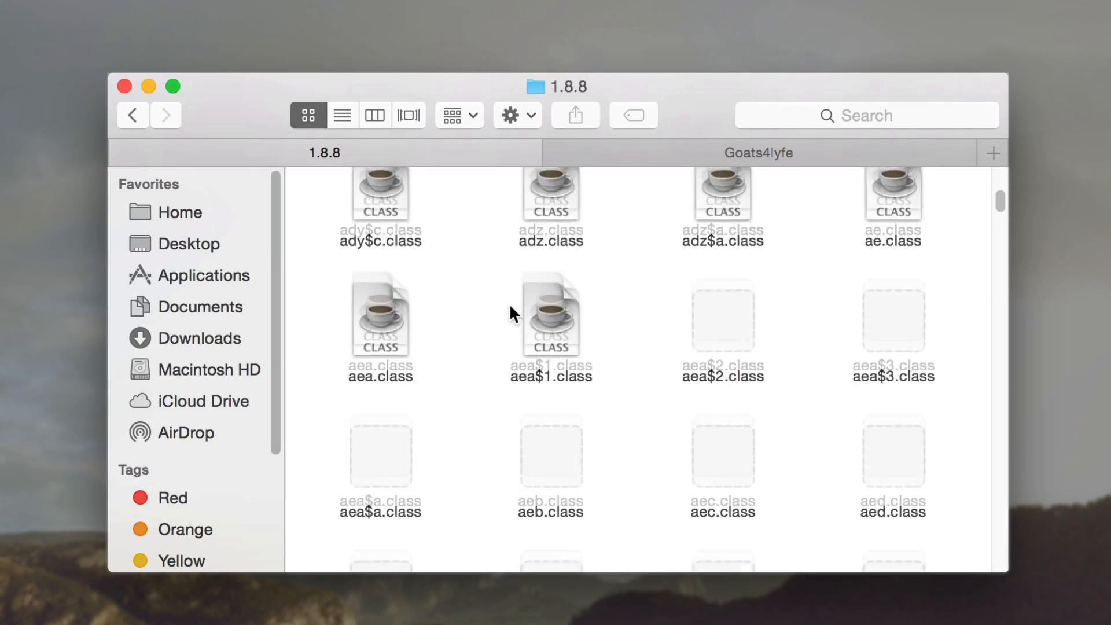
scroll(down, 3)
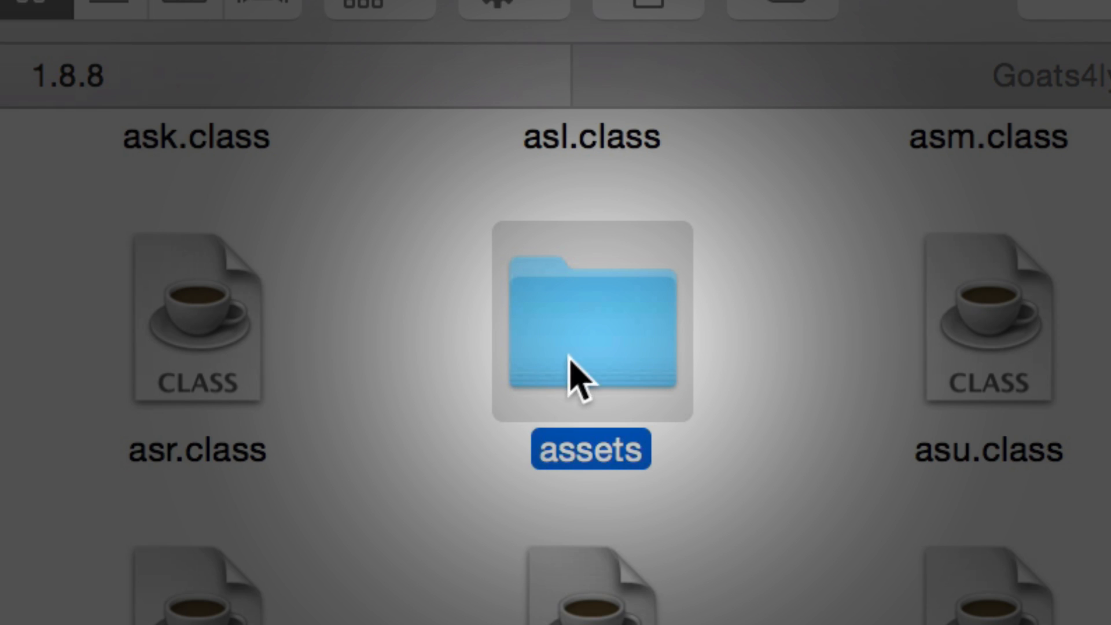
Step: Go through assets and minecraft into the texts folder and select credits.txt
double_click(592, 327)
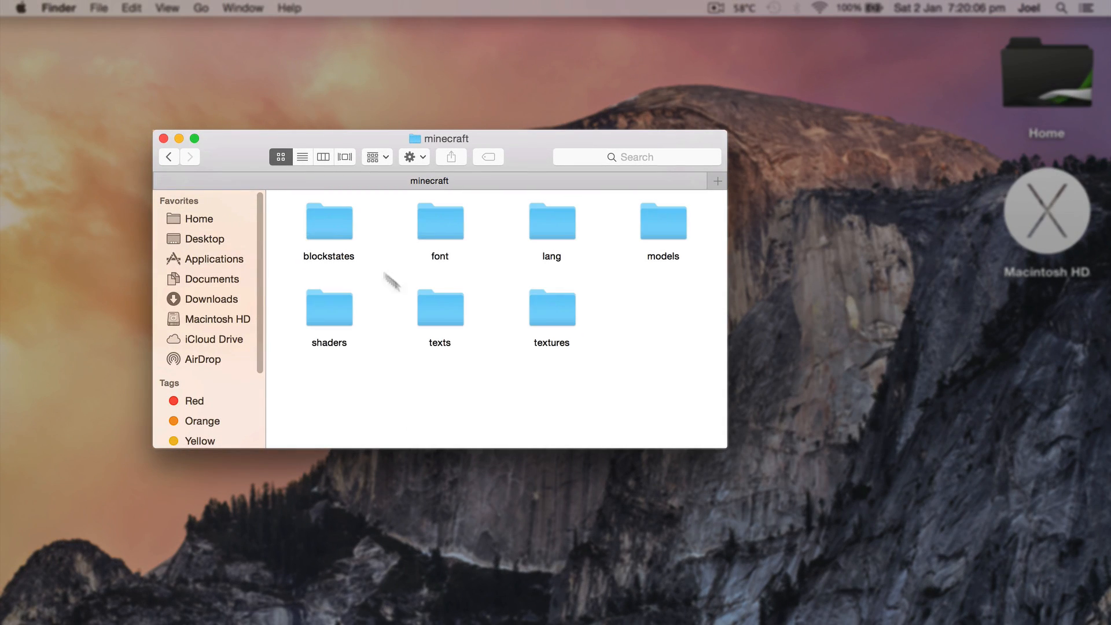
double_click(440, 308)
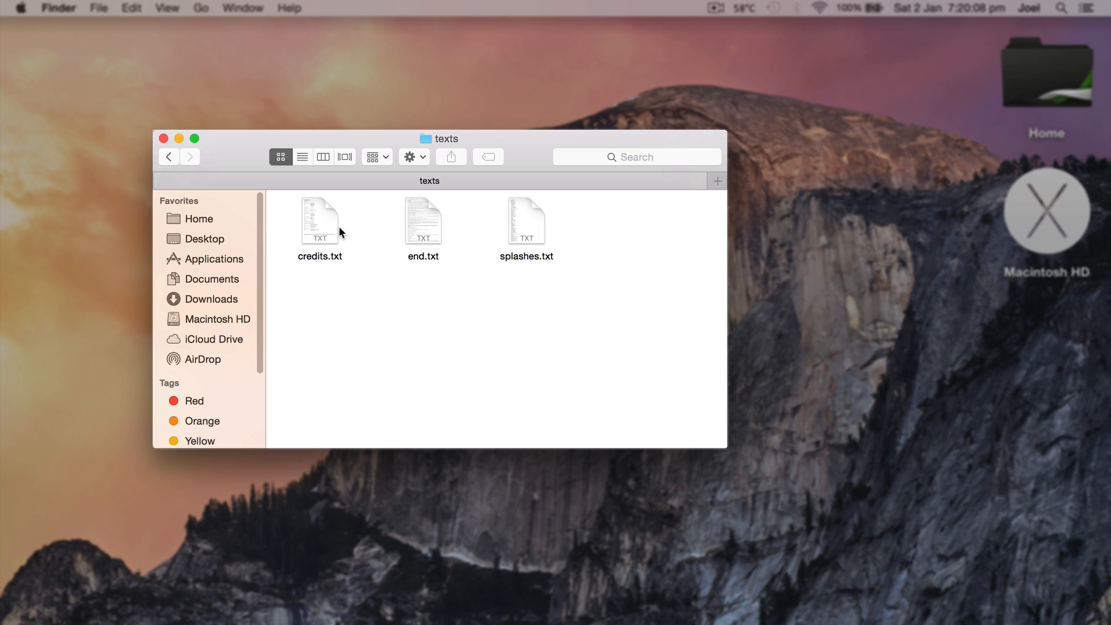
click(319, 220)
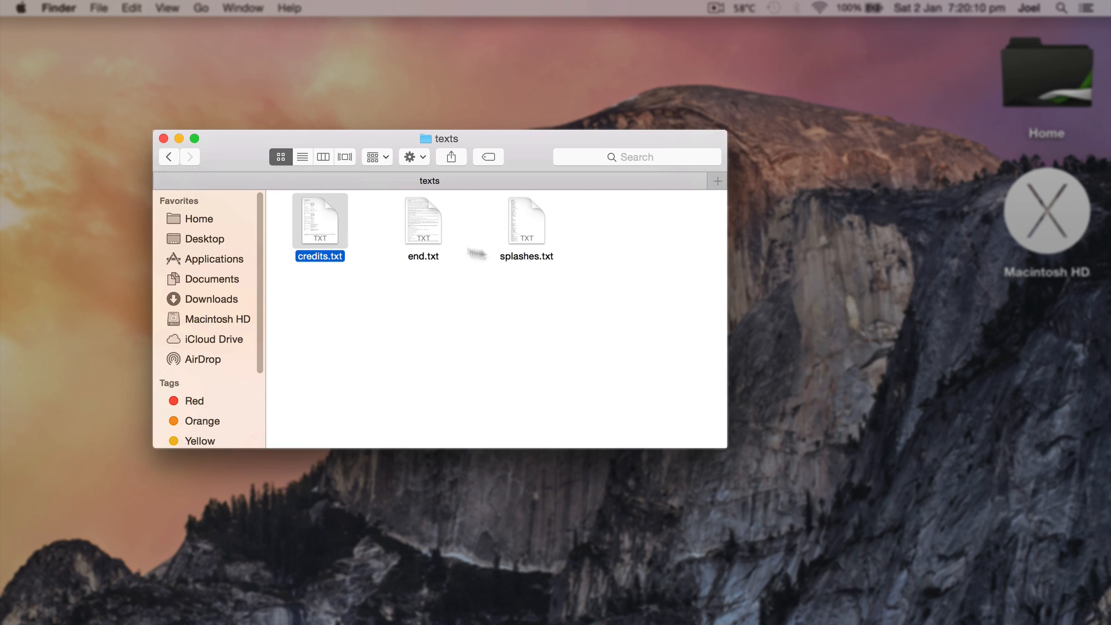
Step: Replace splashes.txt contents with the single custom splash line 'whatever floats ya goat'
double_click(525, 220)
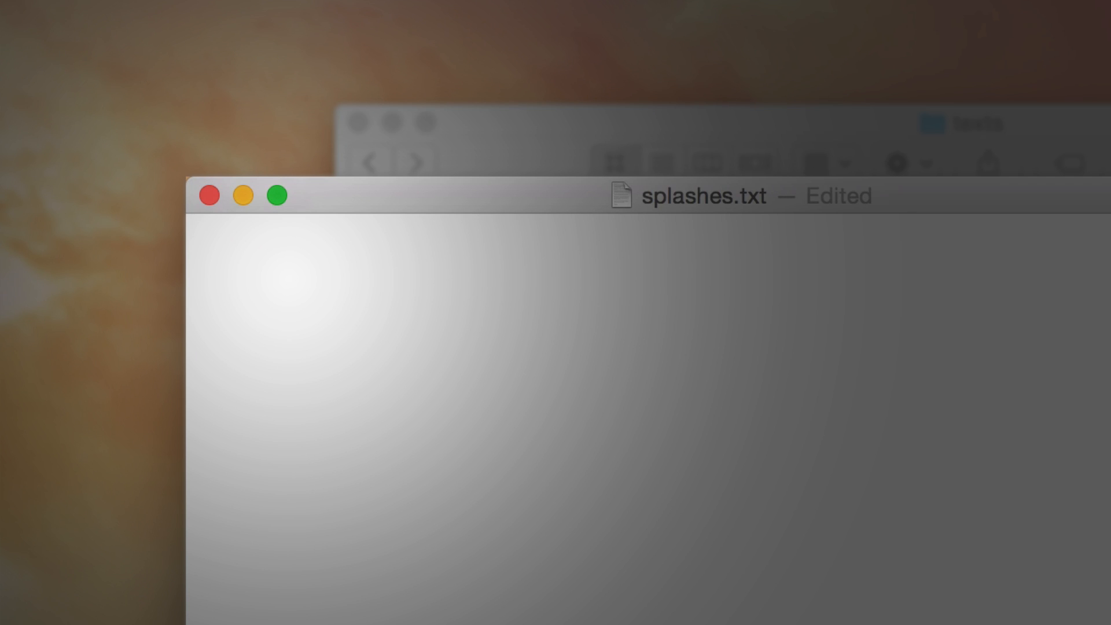
click(197, 226)
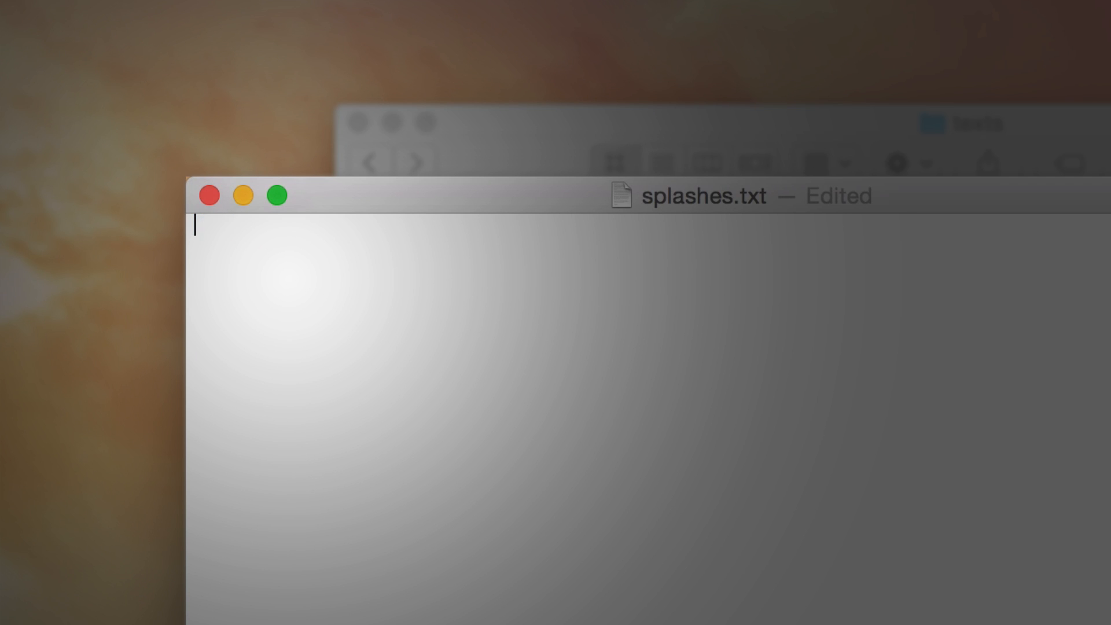
text(whatever flao)
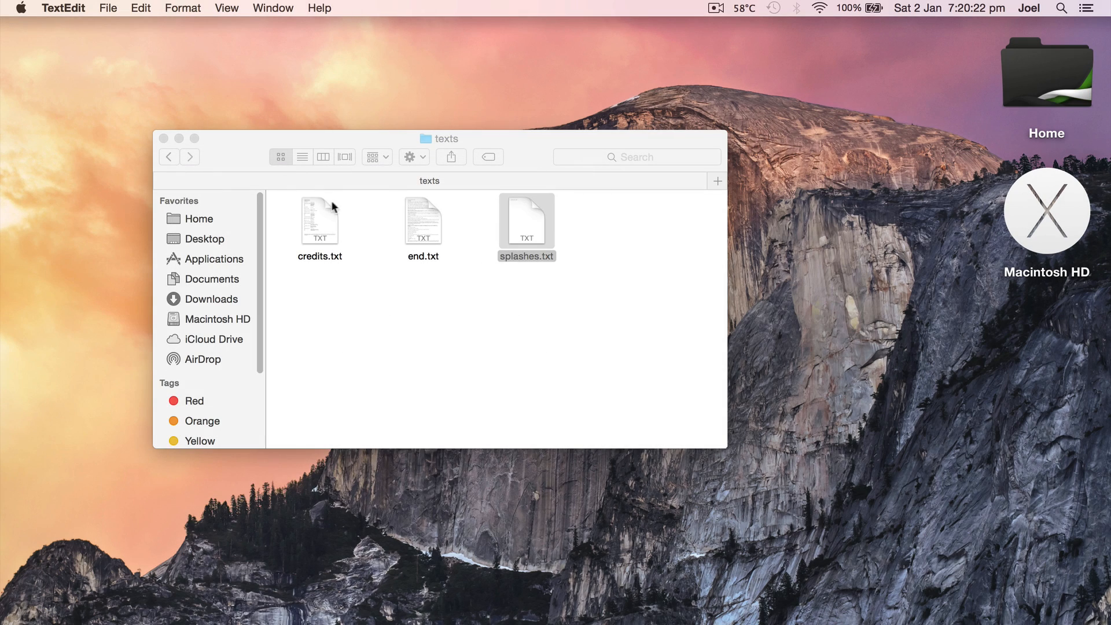
Step: Browse textures > blocks to grass_side.png and view it, then return to the Goats4lyfe folder
click(168, 156)
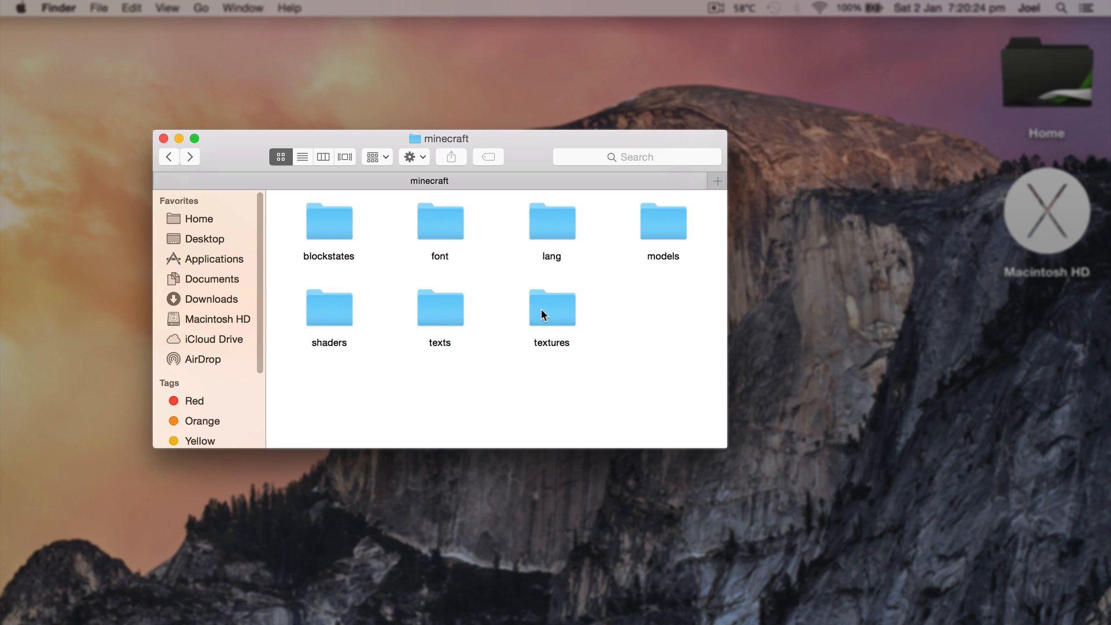
double_click(551, 308)
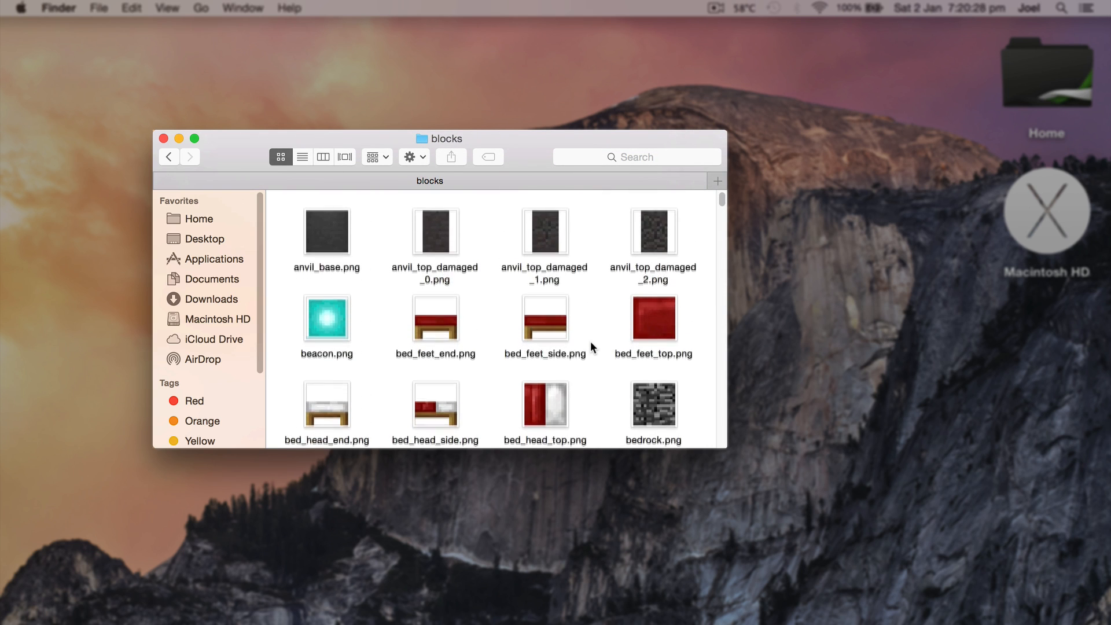
scroll(down, 3)
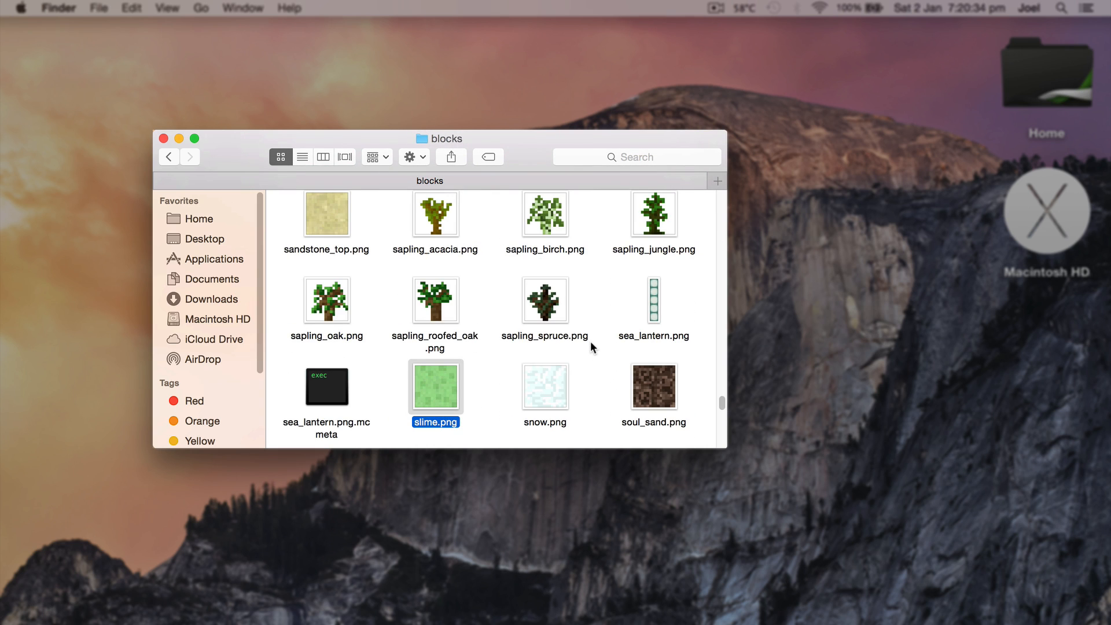
click(499, 386)
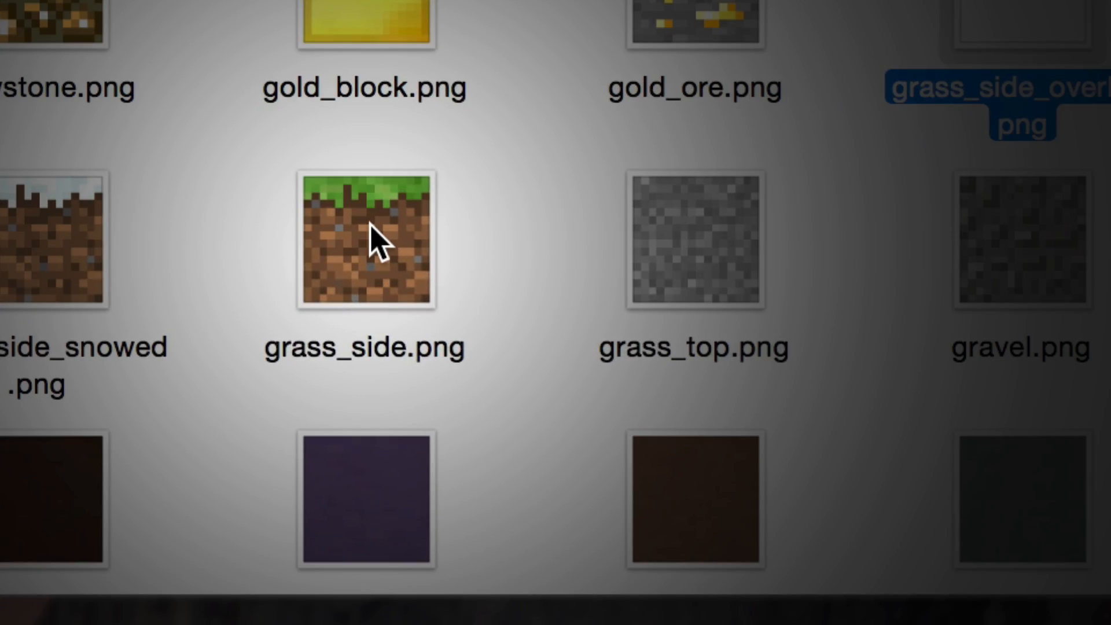
double_click(364, 241)
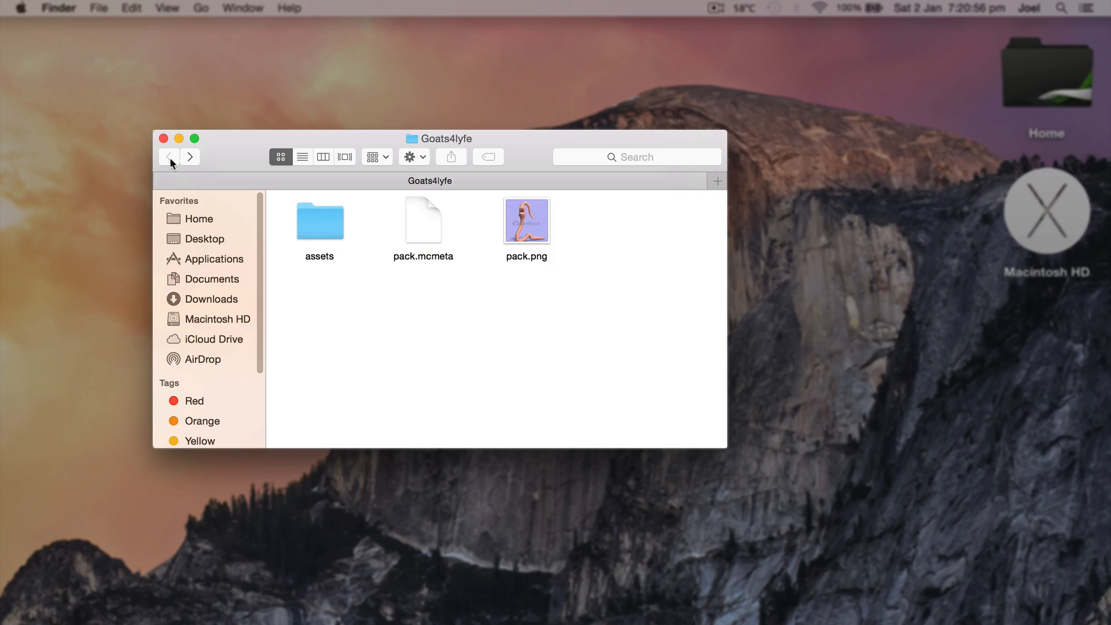
click(163, 139)
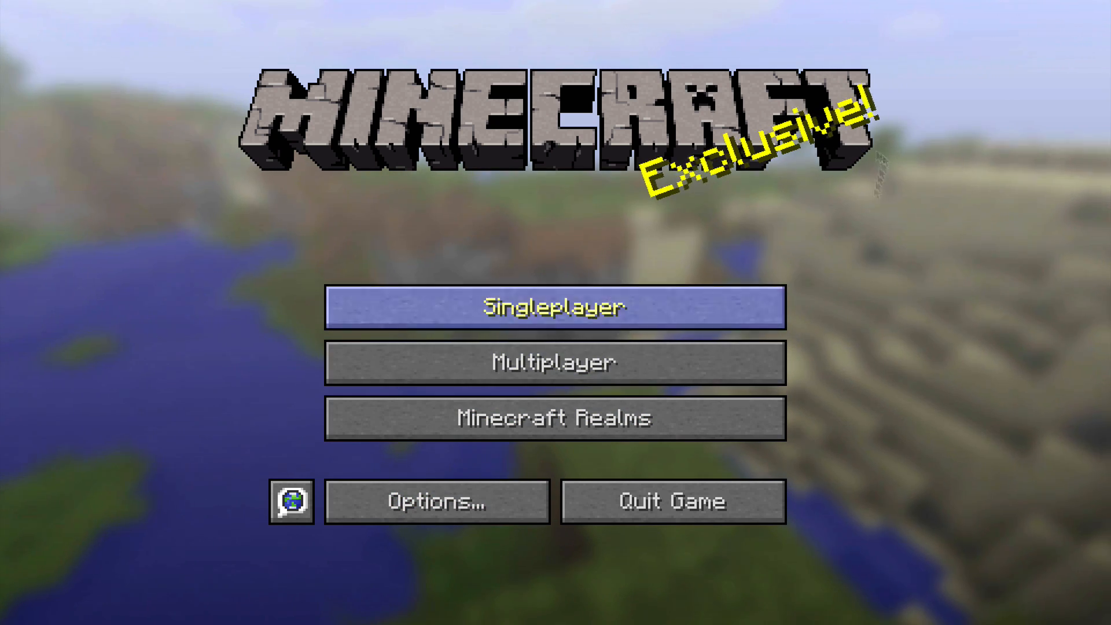
Step: Add Goats4lyfe to the Selected Resource Packs above Default via Options > Resource Packs
click(435, 501)
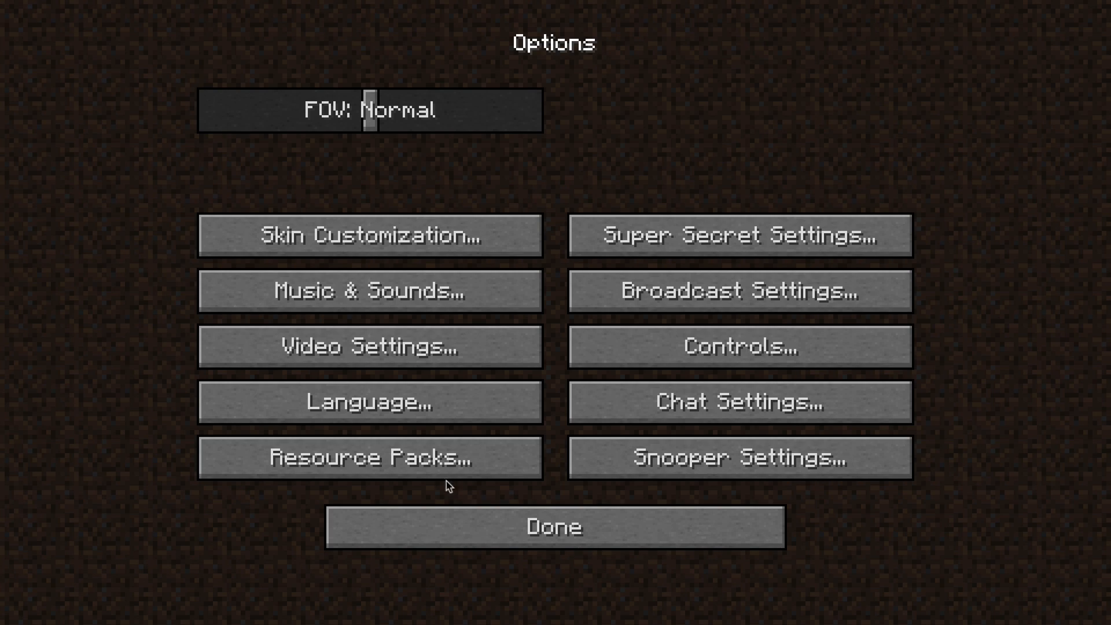
click(368, 457)
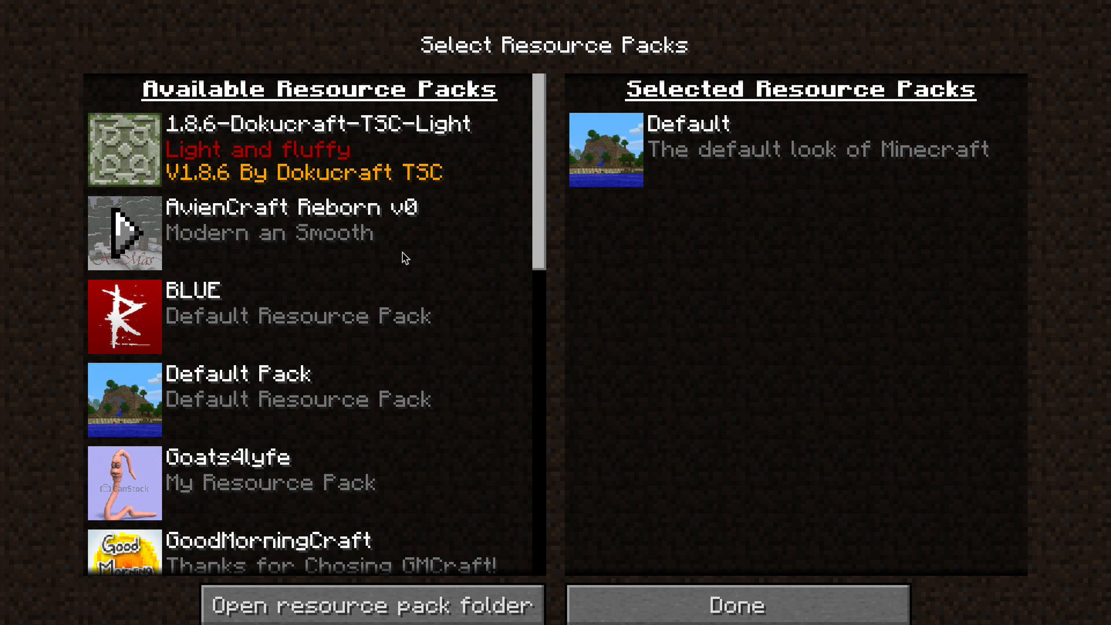
scroll(down, 3)
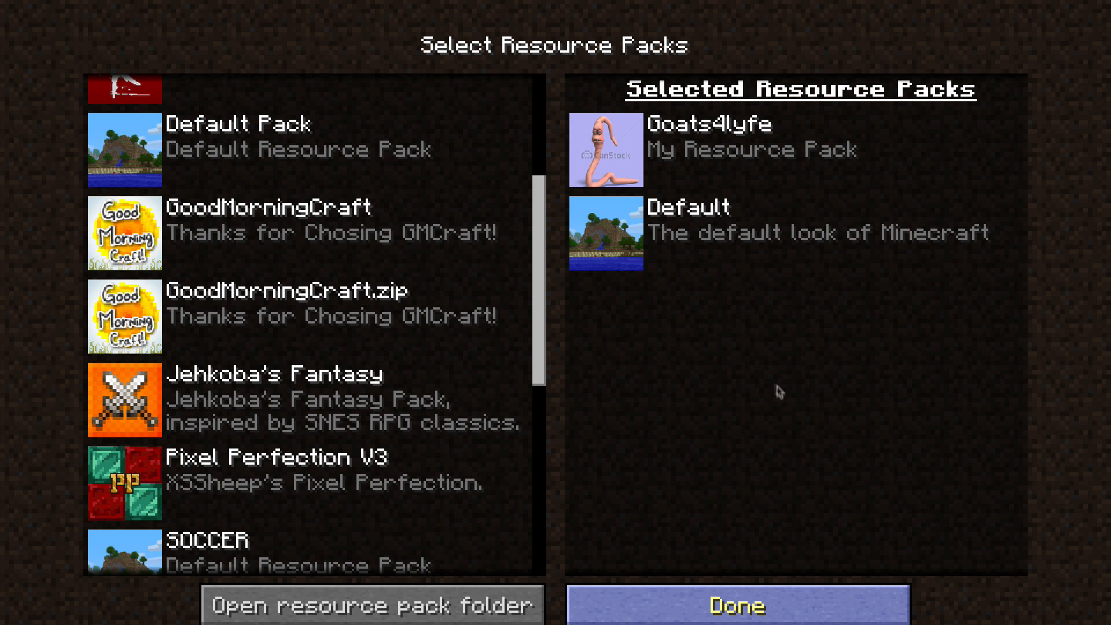
click(736, 604)
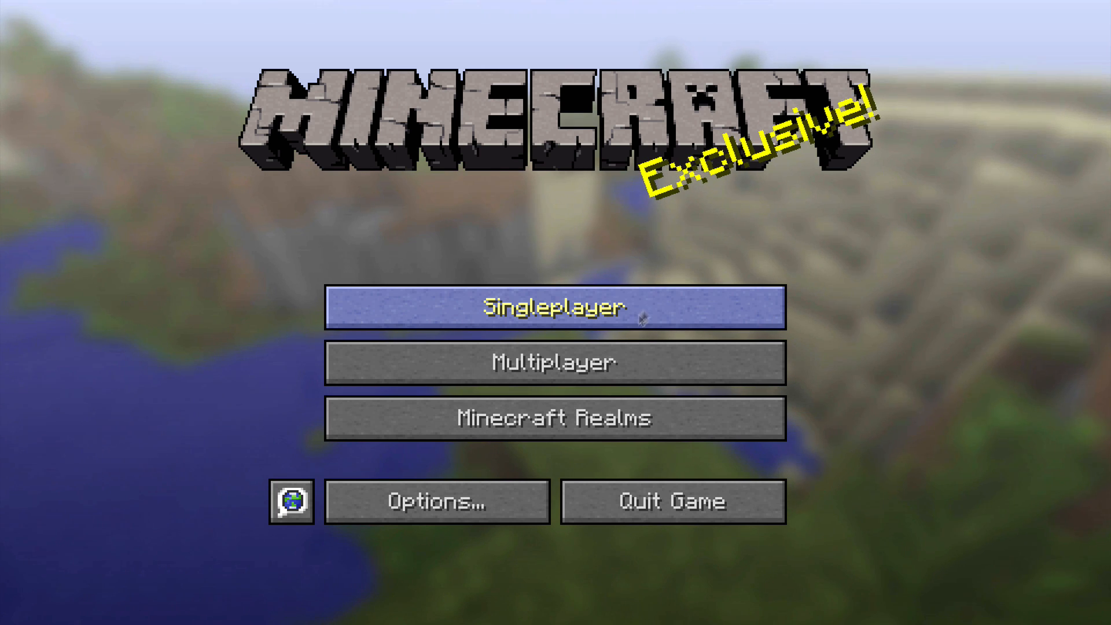
Step: Check the title splash 'whatever floats ya goat' via Singleplayer and back, then quit the game
click(554, 306)
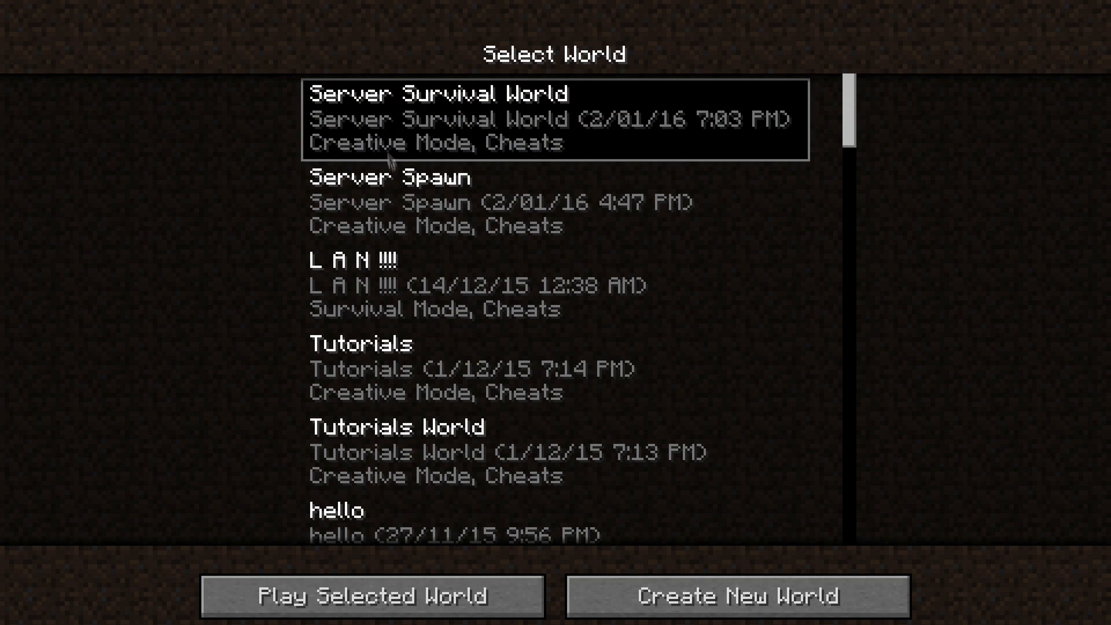
click(370, 594)
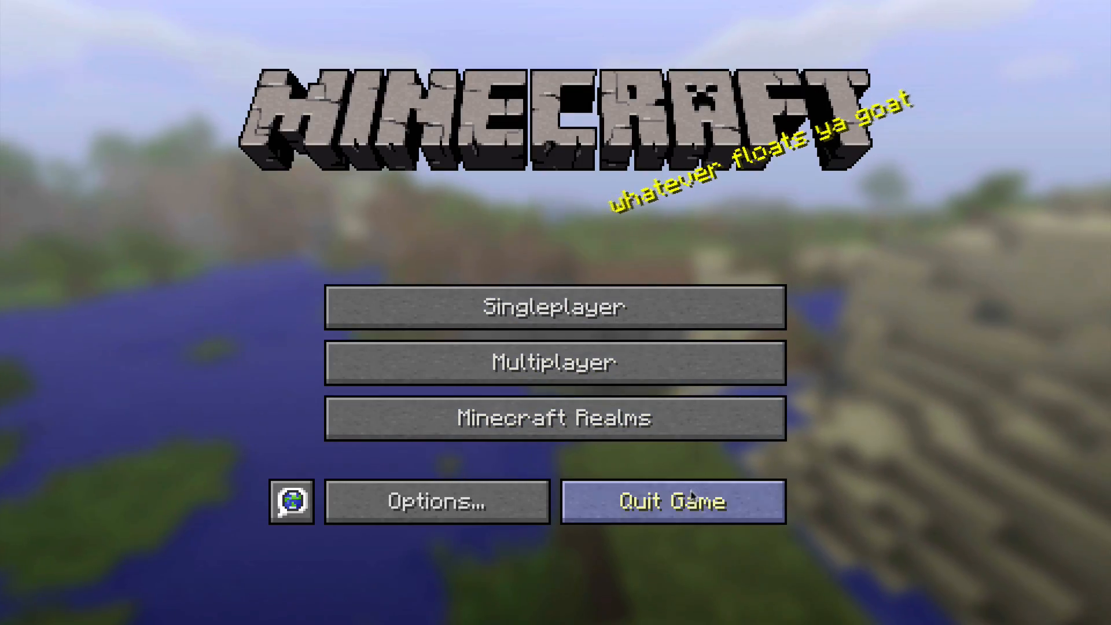
click(671, 502)
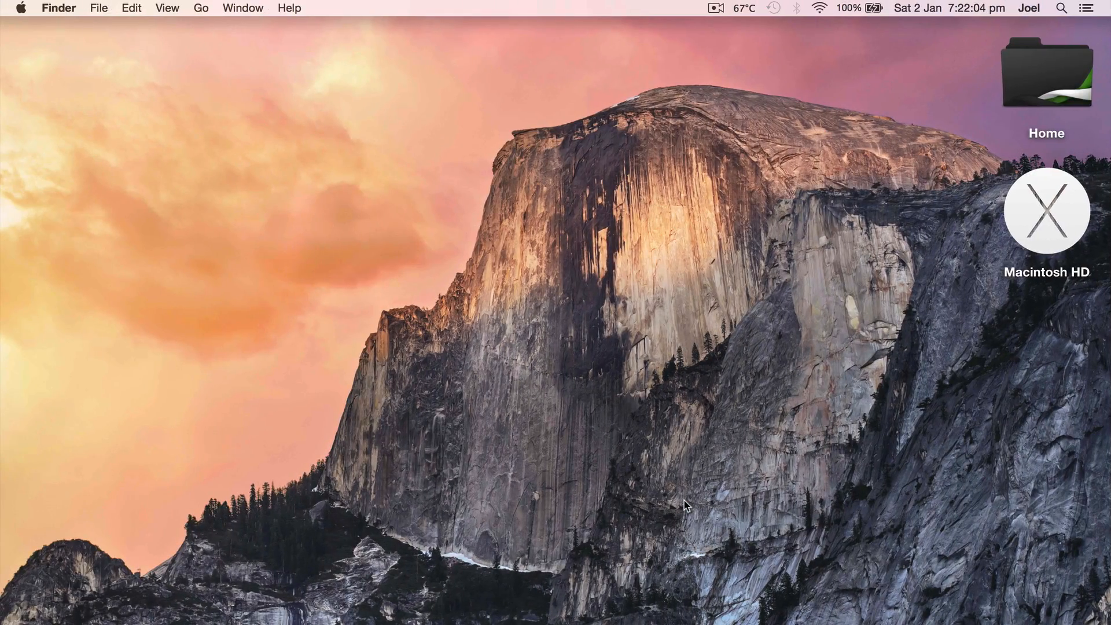